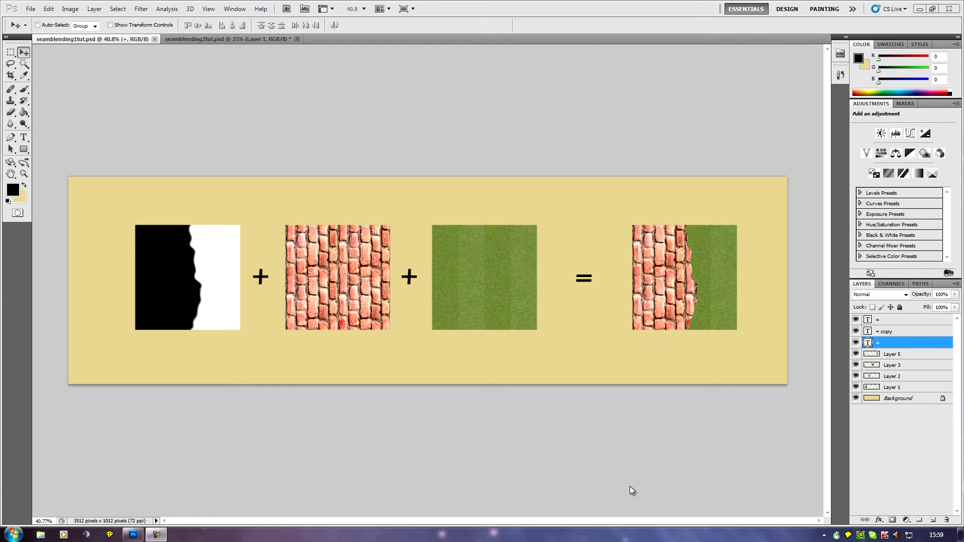
{"action": "mouse_move", "coordinate": [336, 441]}
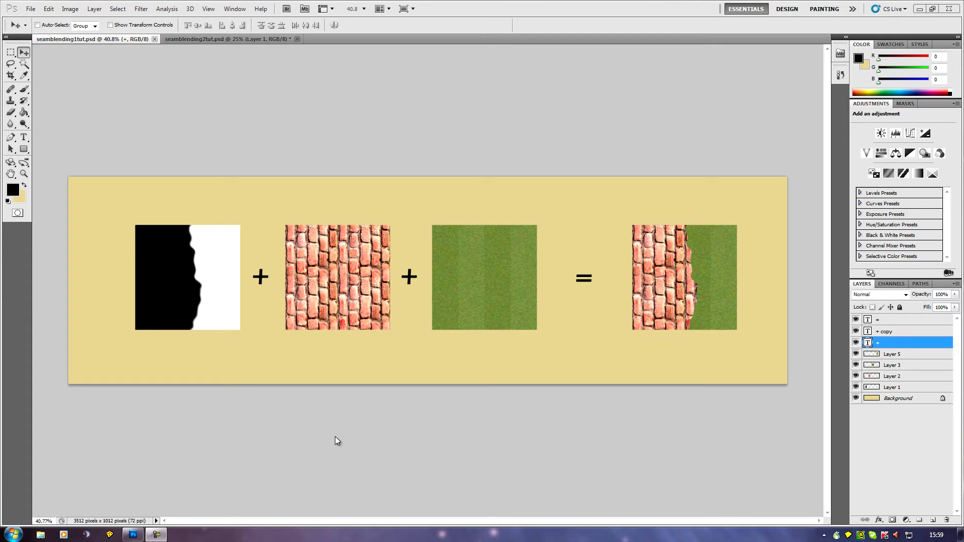
{"action": "mouse_move", "coordinate": [285, 444]}
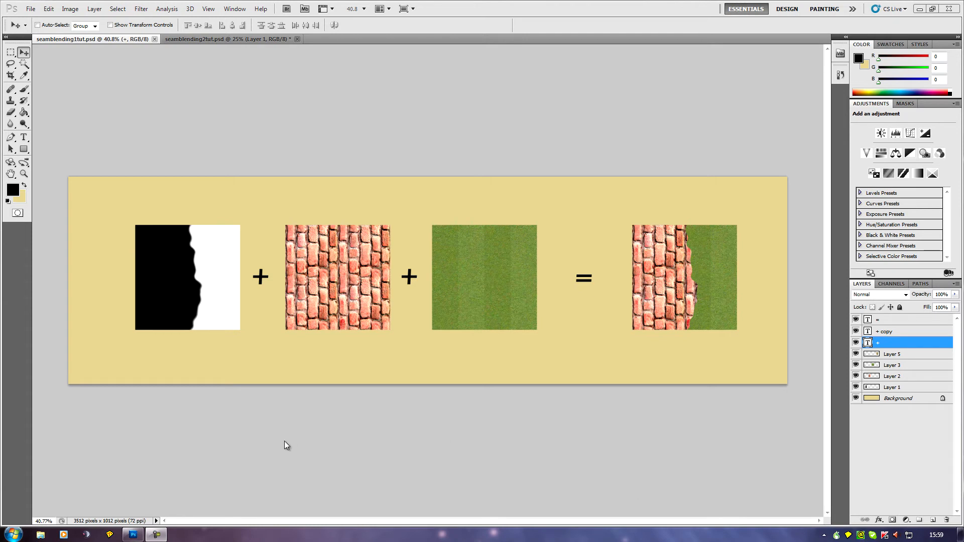
{"action": "mouse_move", "coordinate": [285, 431]}
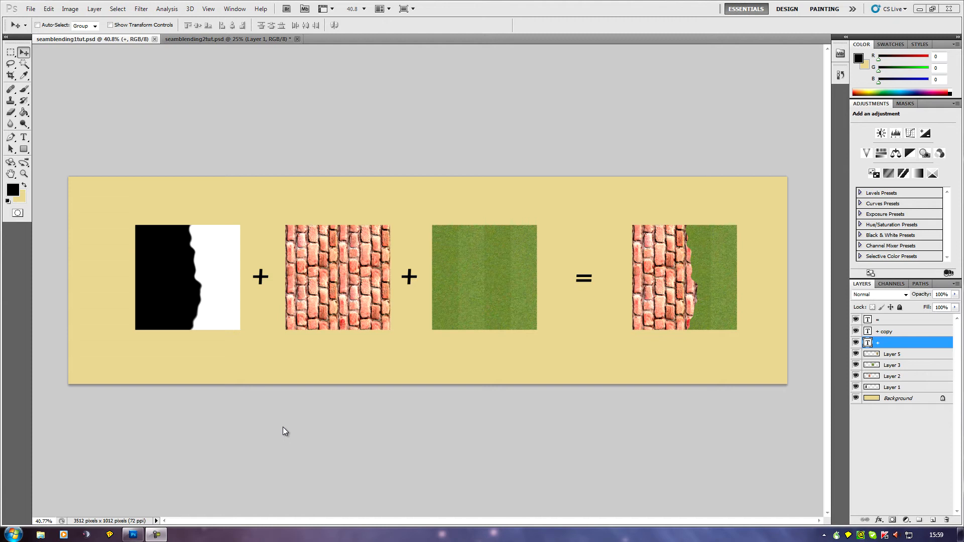
{"action": "mouse_move", "coordinate": [398, 427]}
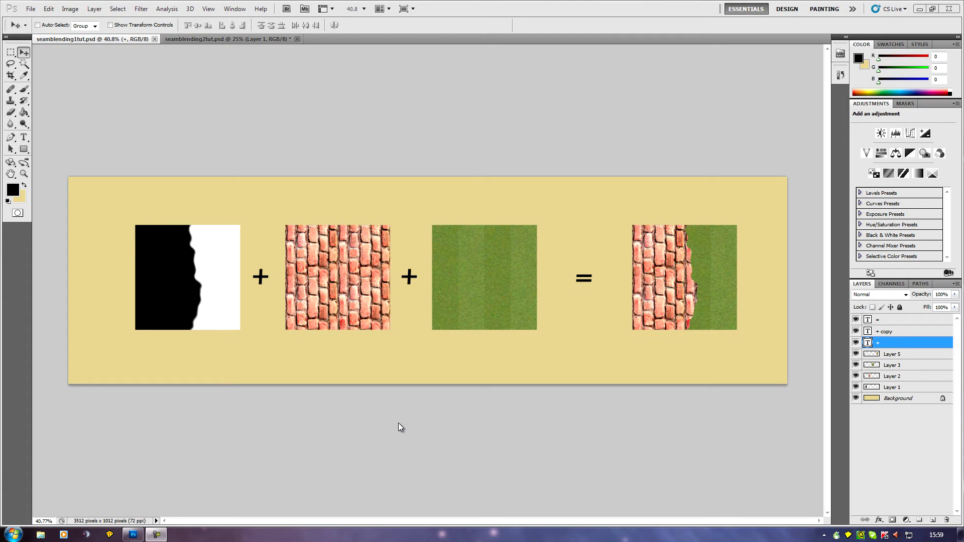
{"action": "mouse_move", "coordinate": [203, 297]}
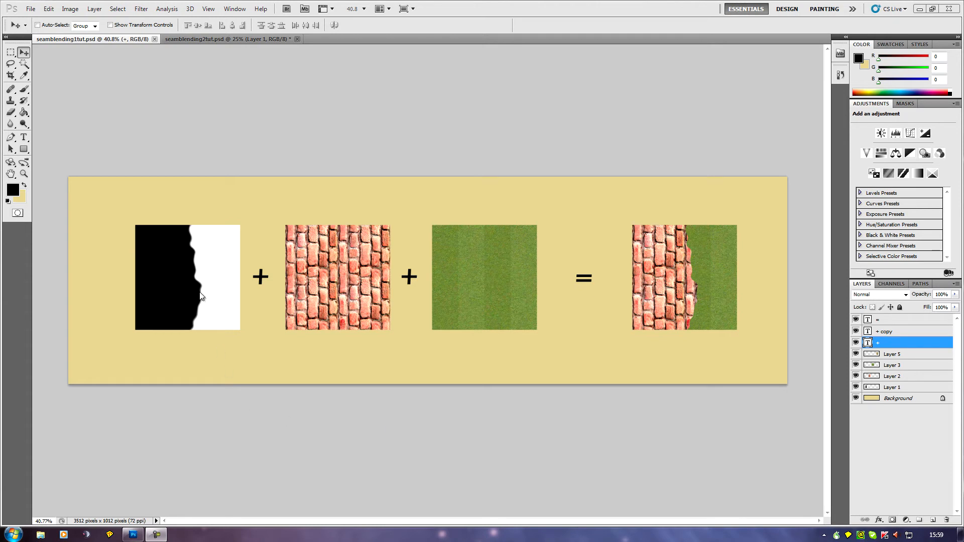
{"action": "mouse_move", "coordinate": [262, 323]}
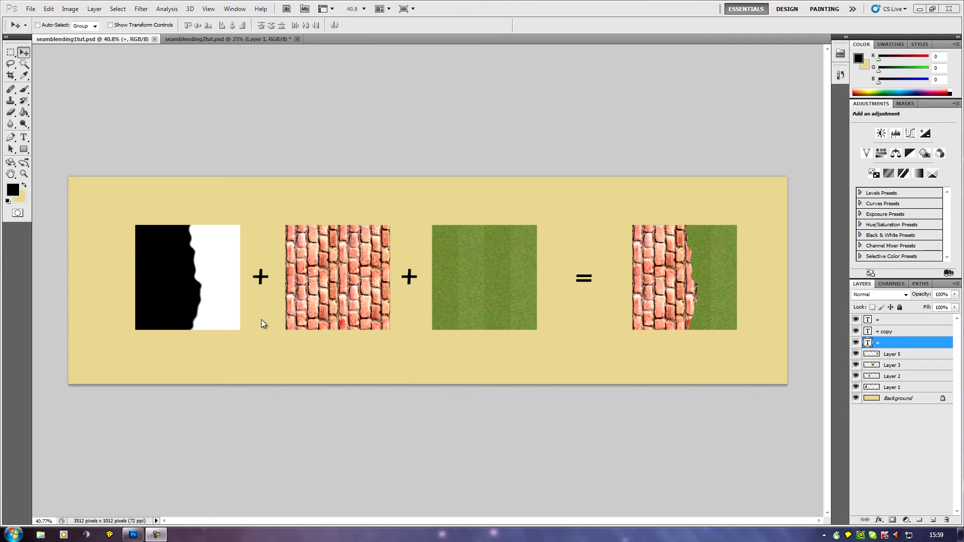
{"action": "mouse_move", "coordinate": [194, 329]}
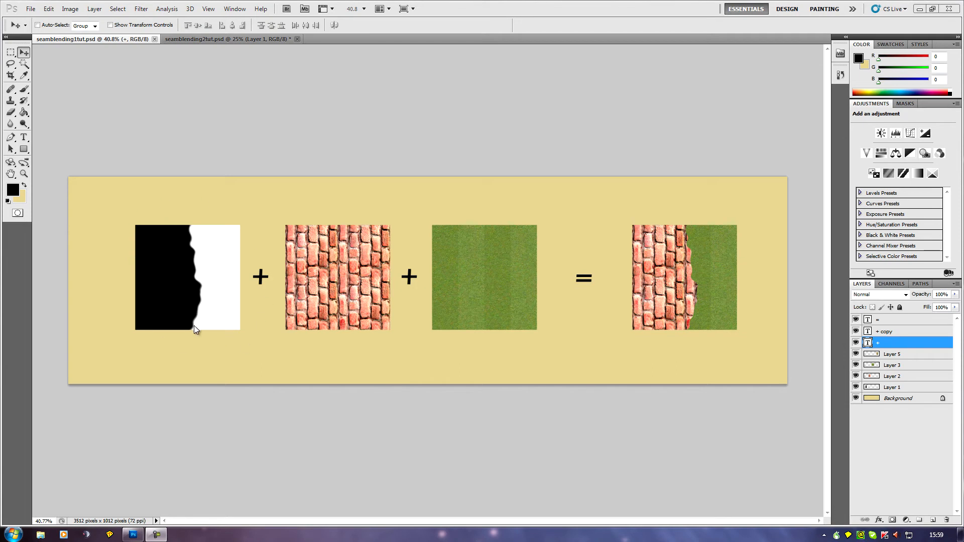
{"action": "mouse_move", "coordinate": [181, 338]}
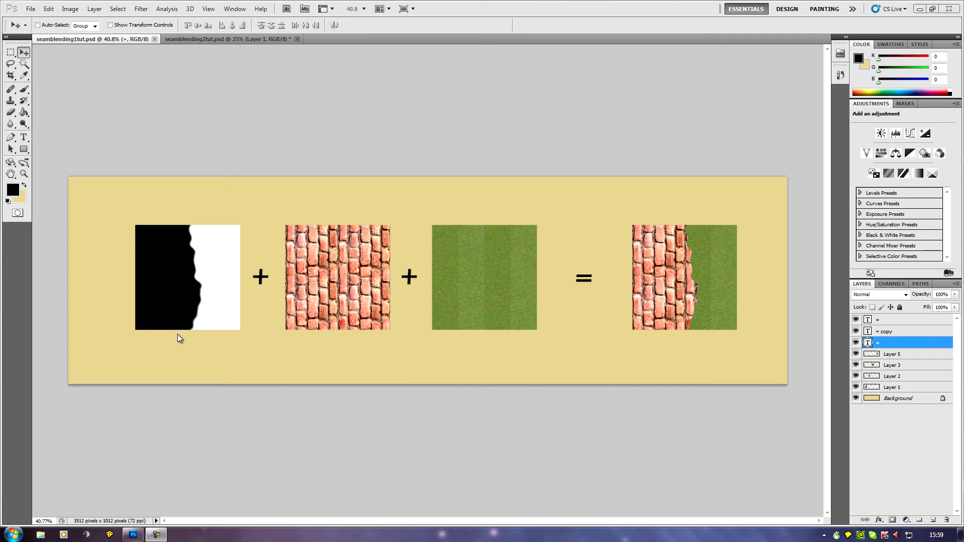
{"action": "mouse_move", "coordinate": [194, 261]}
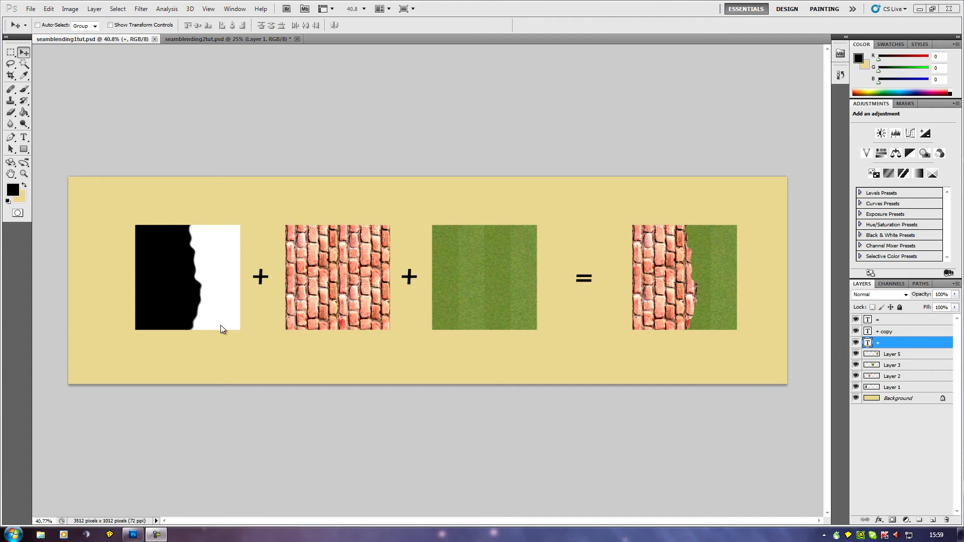
{"action": "mouse_move", "coordinate": [485, 352]}
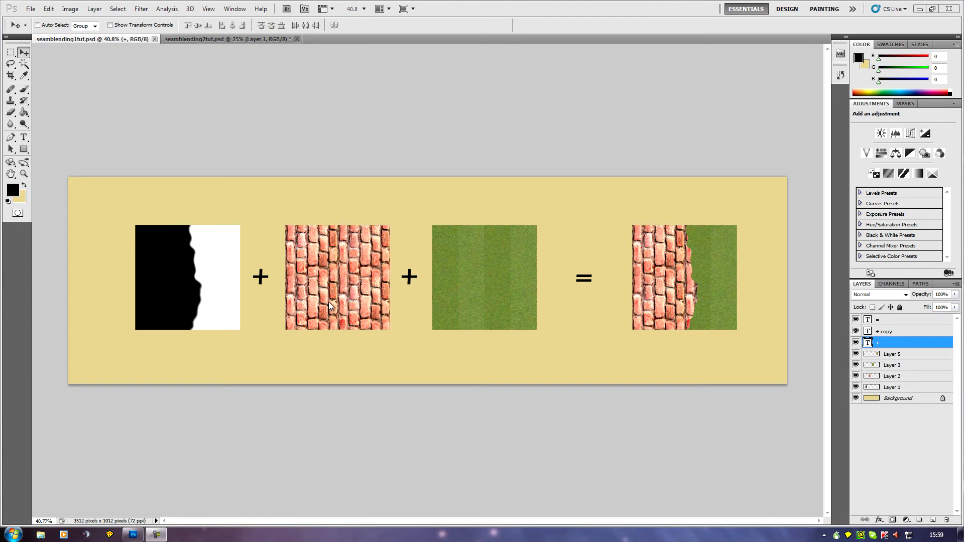
{"action": "mouse_move", "coordinate": [395, 409]}
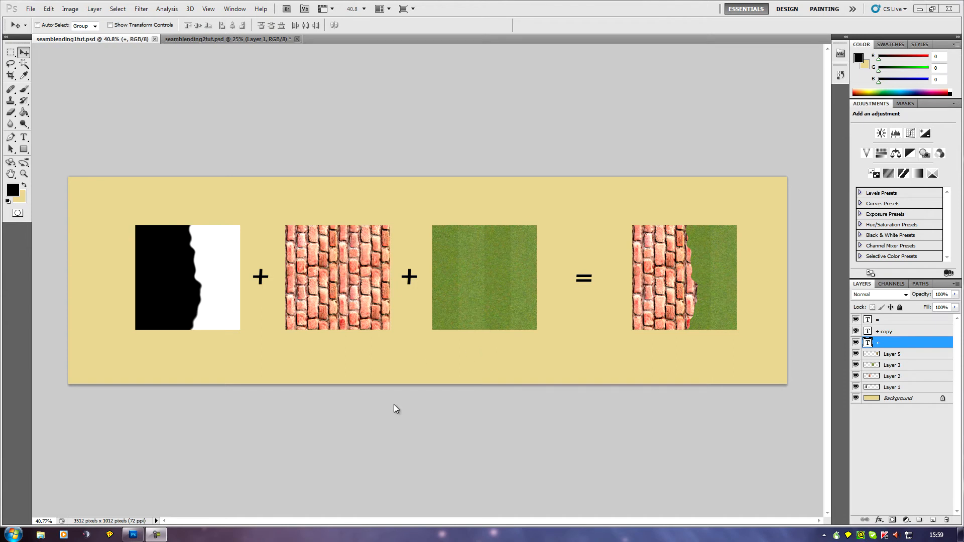
{"action": "mouse_move", "coordinate": [340, 342]}
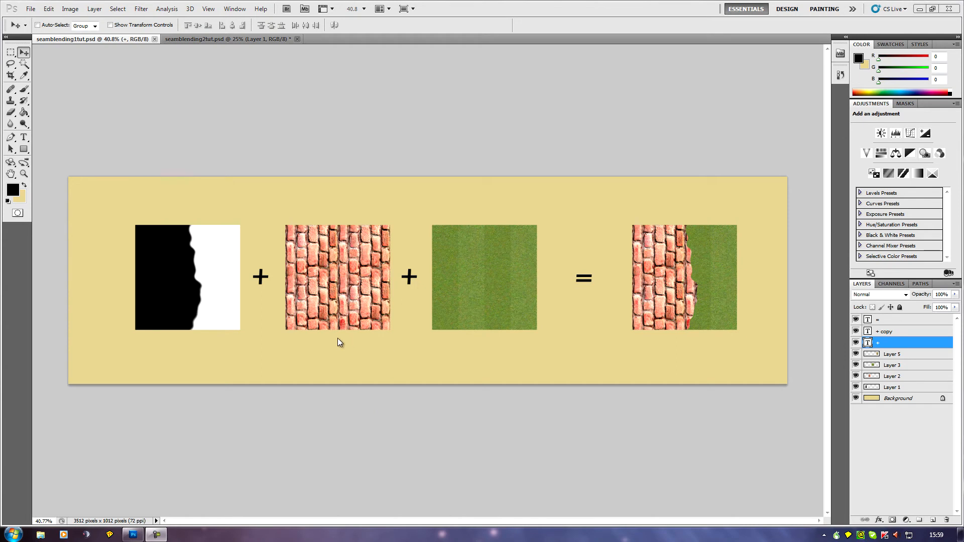
{"action": "mouse_move", "coordinate": [158, 265]}
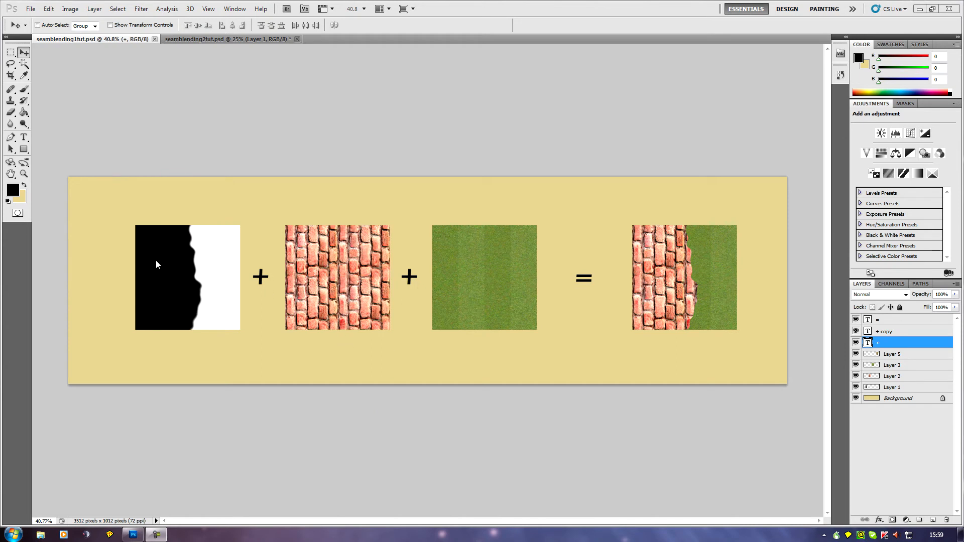
{"action": "mouse_move", "coordinate": [149, 254]}
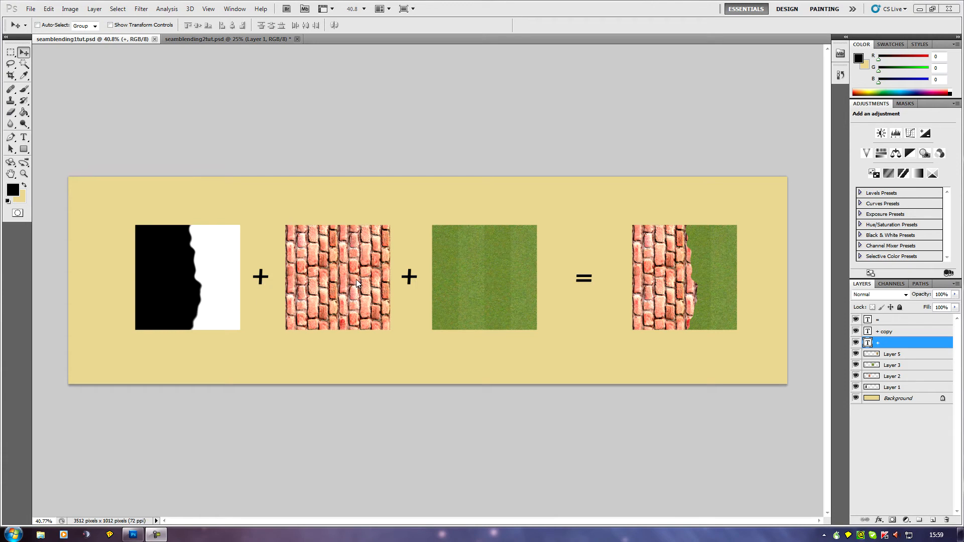
{"action": "mouse_move", "coordinate": [353, 272]}
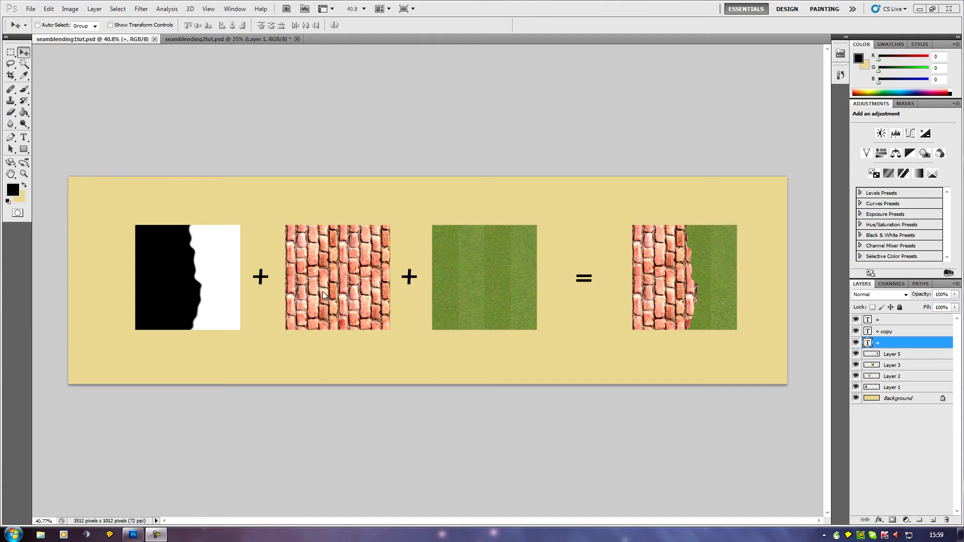
{"action": "mouse_move", "coordinate": [464, 281]}
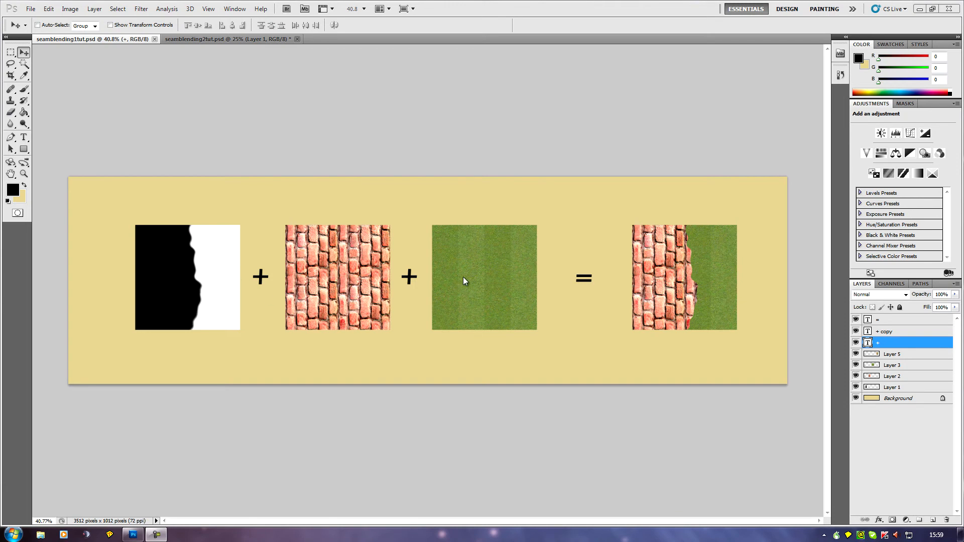
{"action": "mouse_move", "coordinate": [634, 221]}
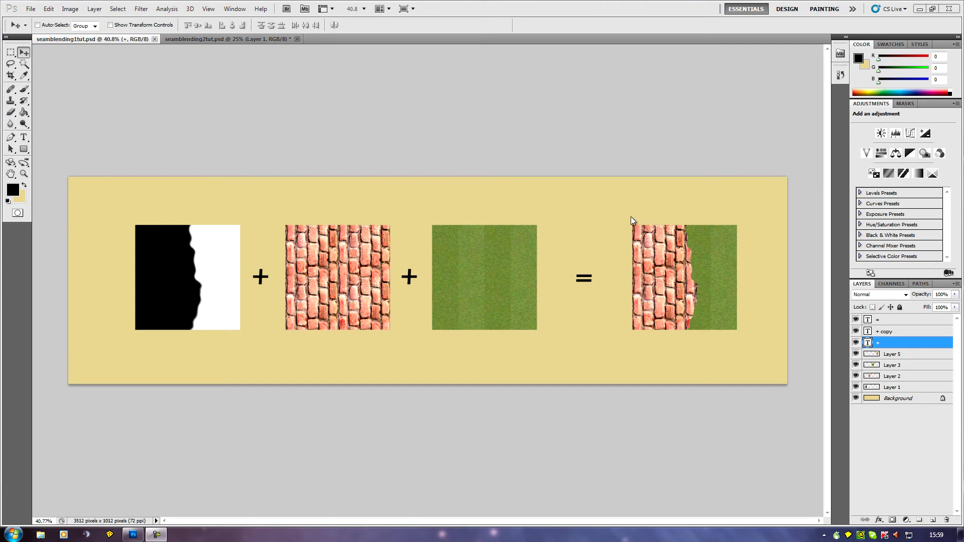
{"action": "mouse_move", "coordinate": [650, 347]}
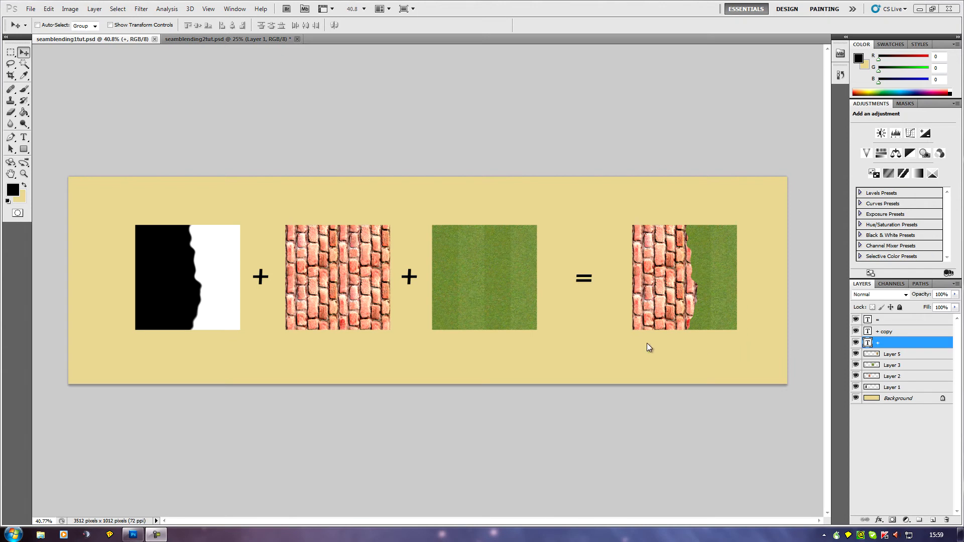
{"action": "mouse_move", "coordinate": [602, 346]}
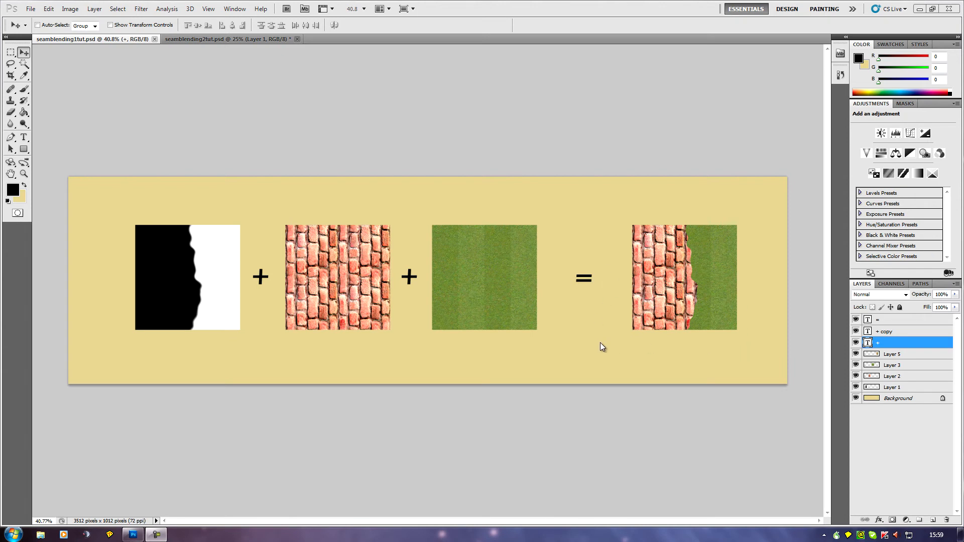
{"action": "mouse_move", "coordinate": [193, 249]}
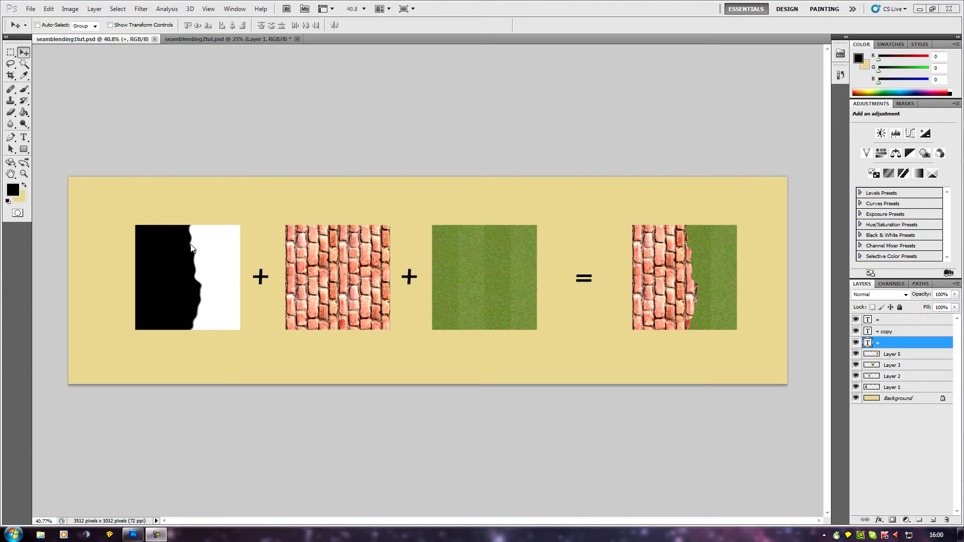
{"action": "mouse_move", "coordinate": [189, 328]}
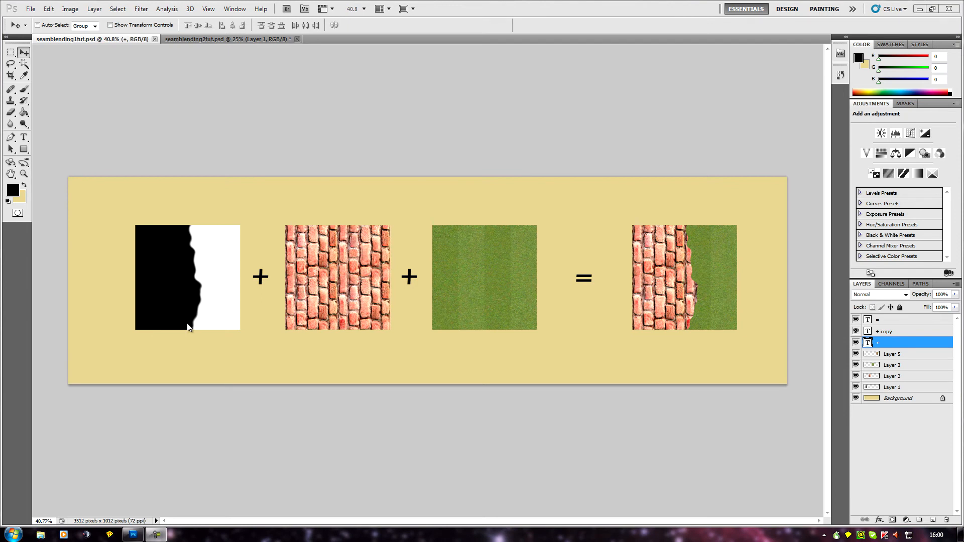
{"action": "mouse_move", "coordinate": [185, 236]}
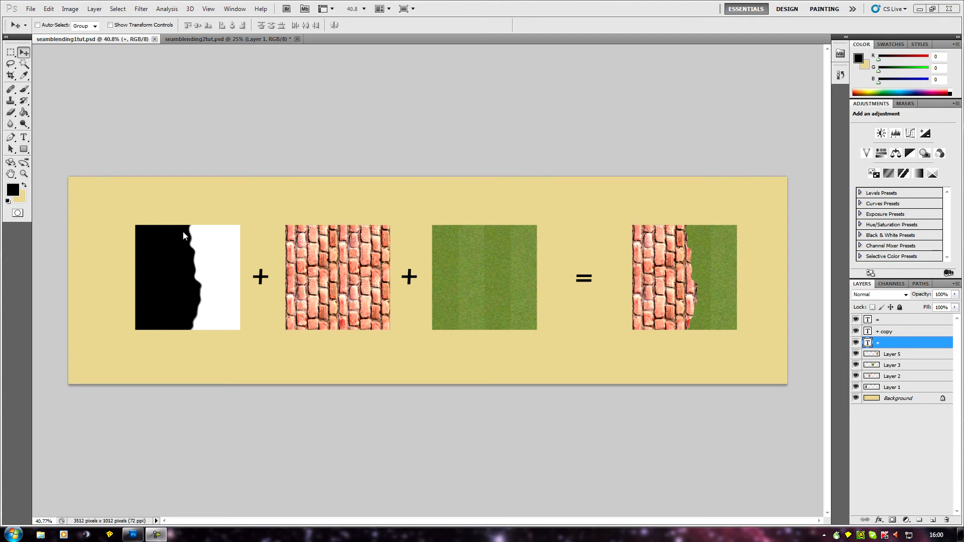
{"action": "mouse_move", "coordinate": [295, 265]}
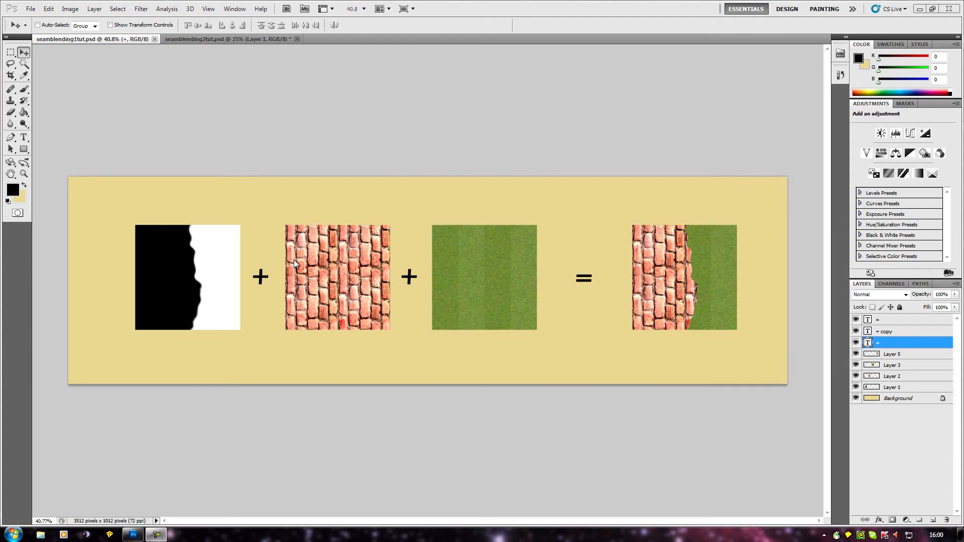
{"action": "mouse_move", "coordinate": [186, 263]}
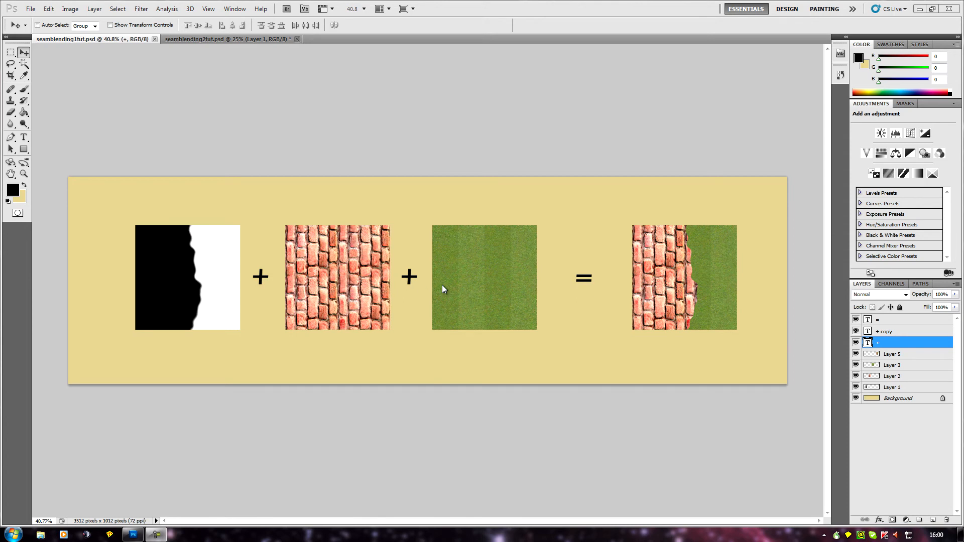
{"action": "mouse_move", "coordinate": [200, 271]}
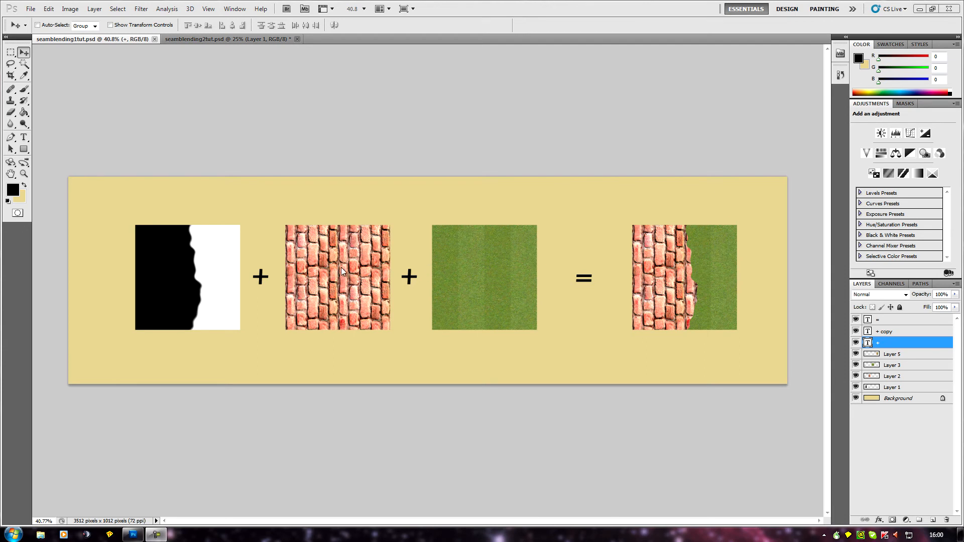
{"action": "mouse_move", "coordinate": [191, 235]}
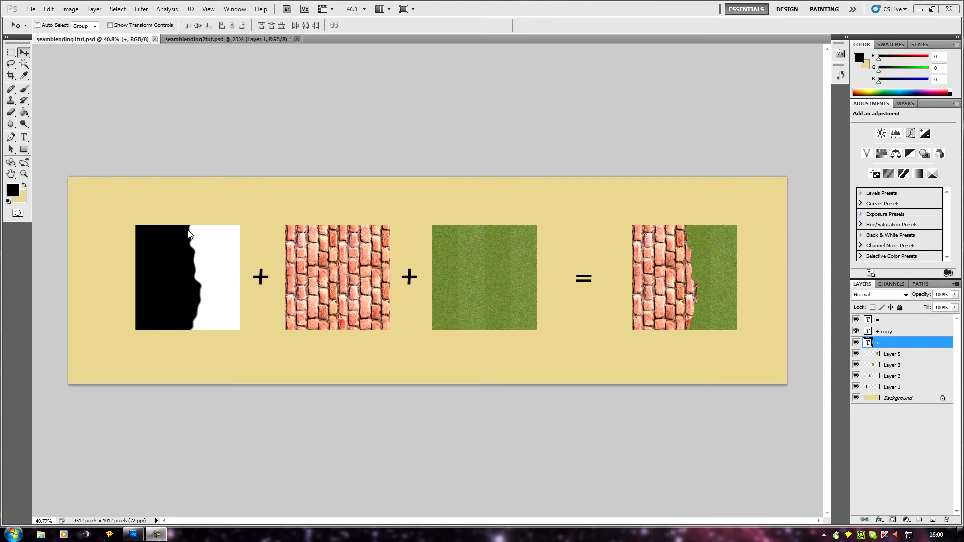
{"action": "mouse_move", "coordinate": [195, 329]}
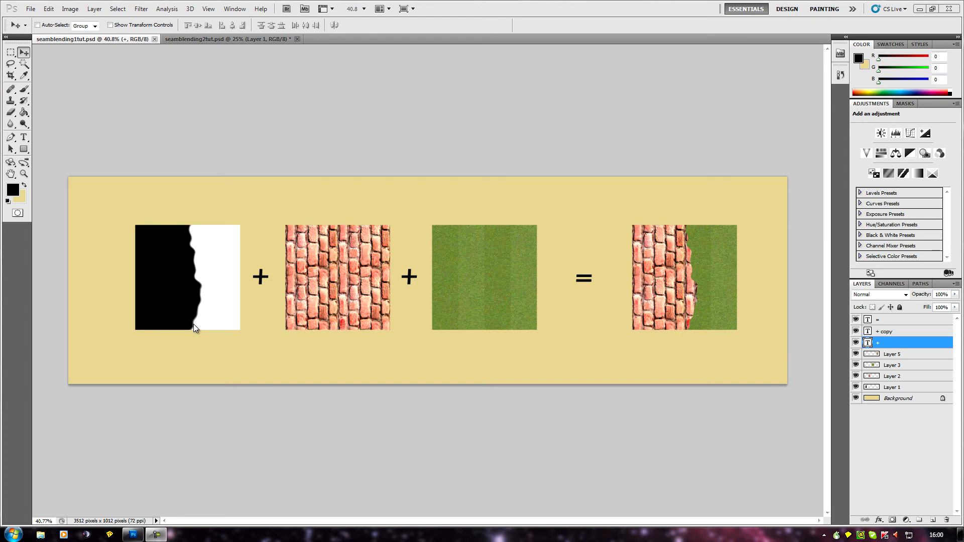
{"action": "mouse_move", "coordinate": [166, 245]}
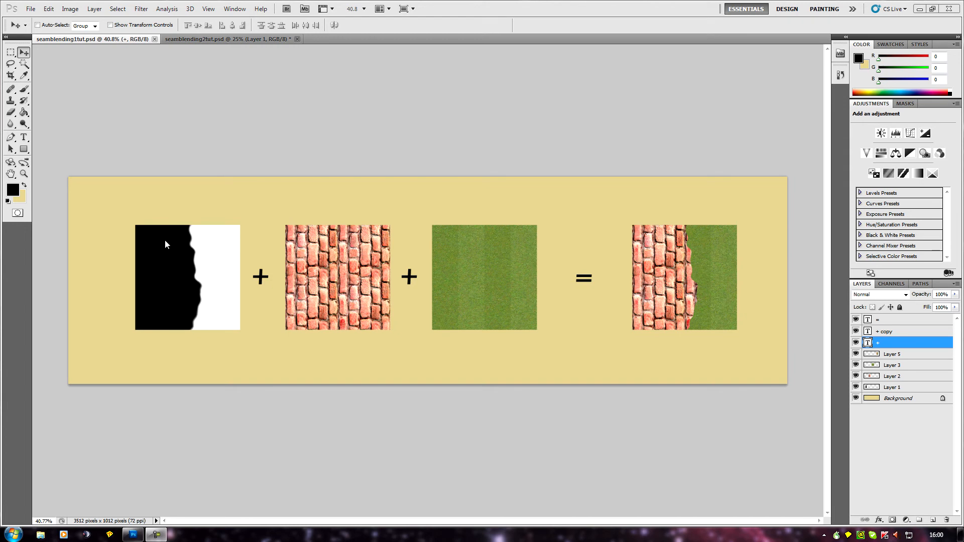
{"action": "mouse_move", "coordinate": [197, 265]}
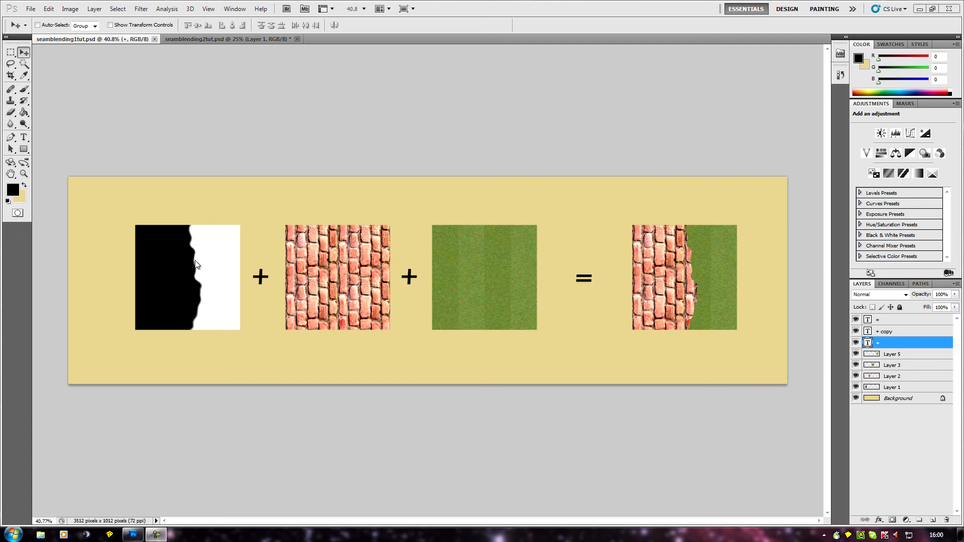
{"action": "mouse_move", "coordinate": [202, 290]}
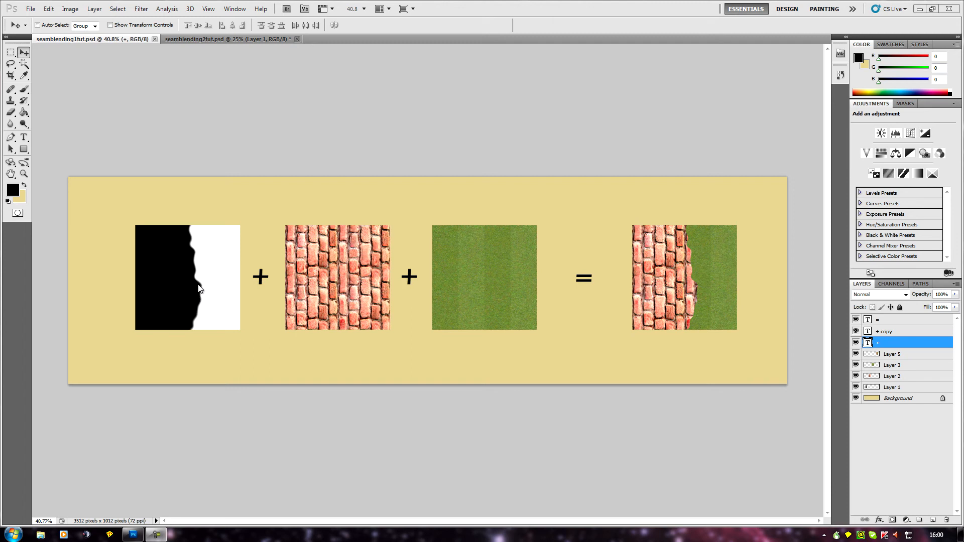
{"action": "mouse_move", "coordinate": [198, 332]}
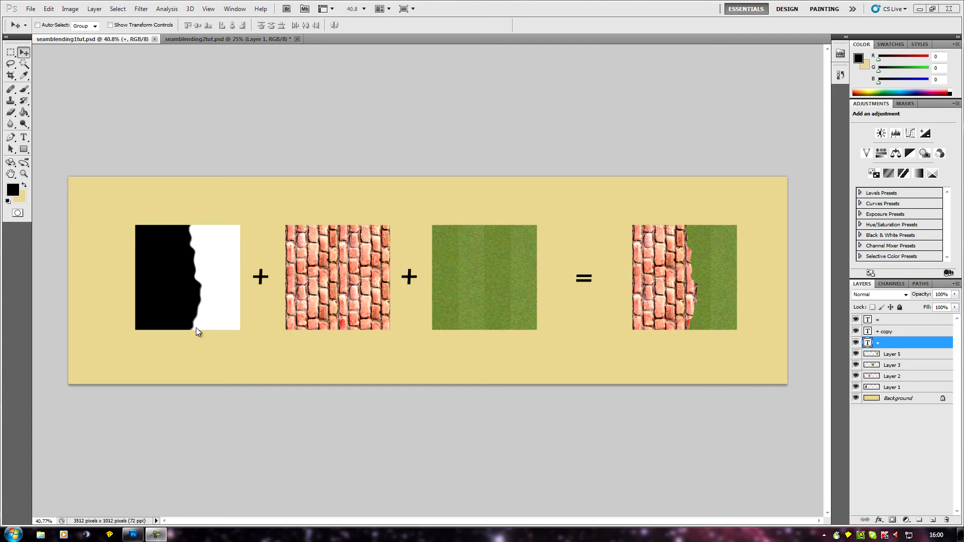
{"action": "mouse_move", "coordinate": [190, 243]}
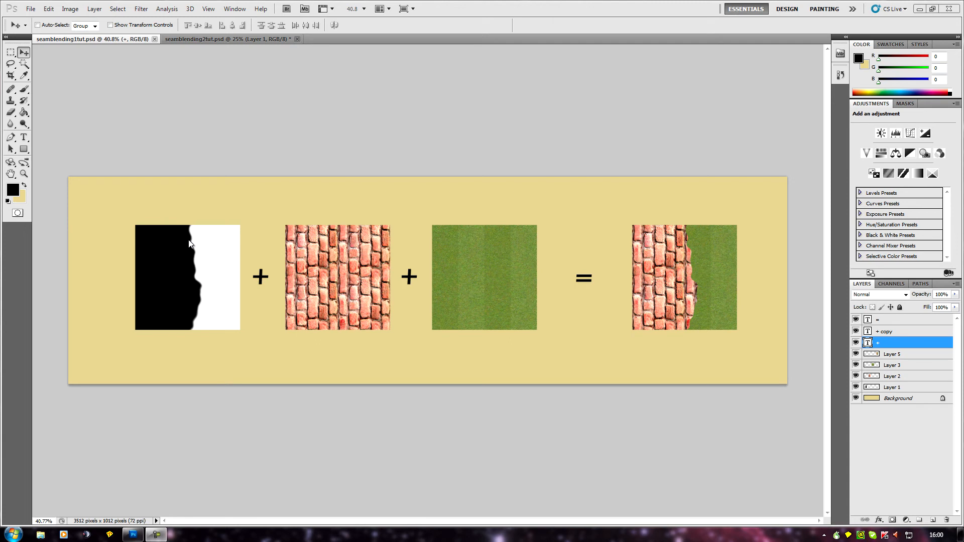
{"action": "mouse_move", "coordinate": [194, 131]}
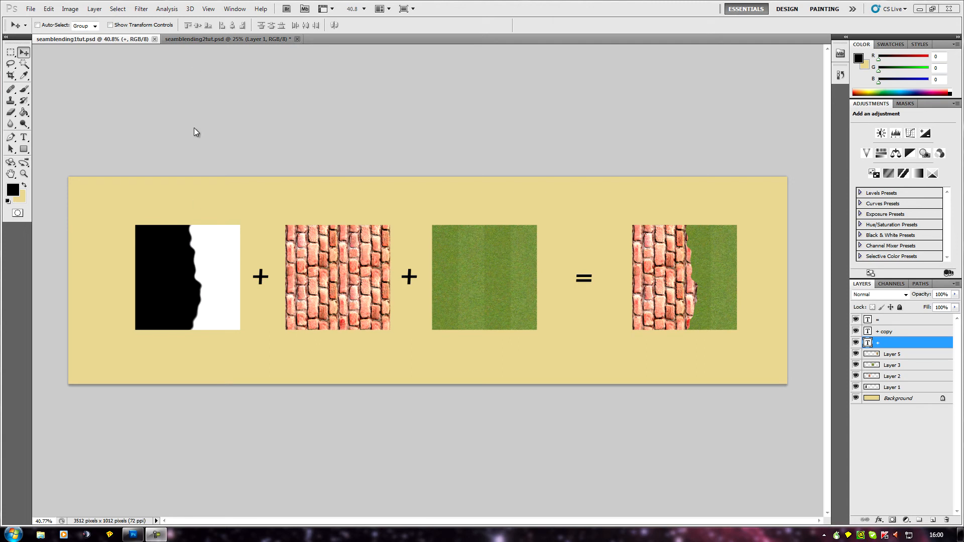
{"action": "mouse_move", "coordinate": [652, 210]}
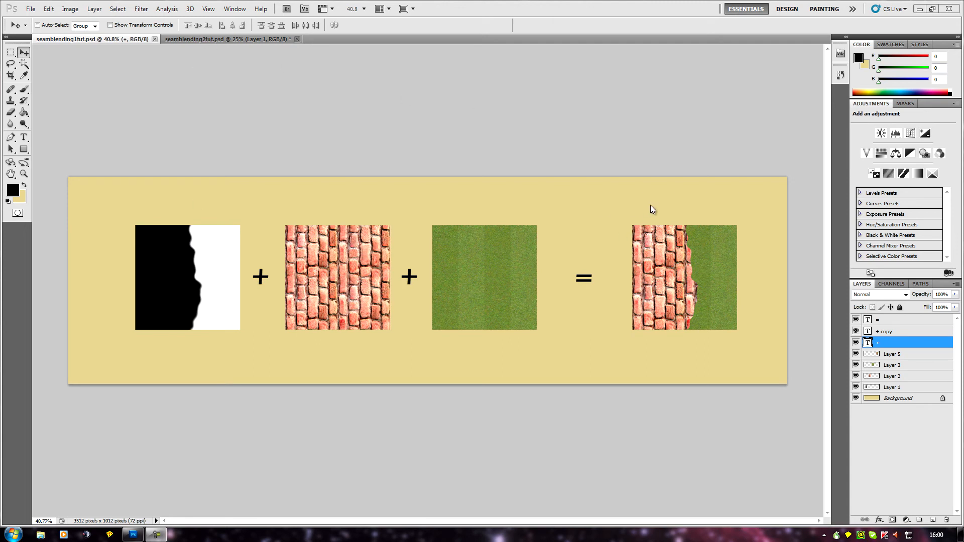
{"action": "mouse_move", "coordinate": [230, 316]}
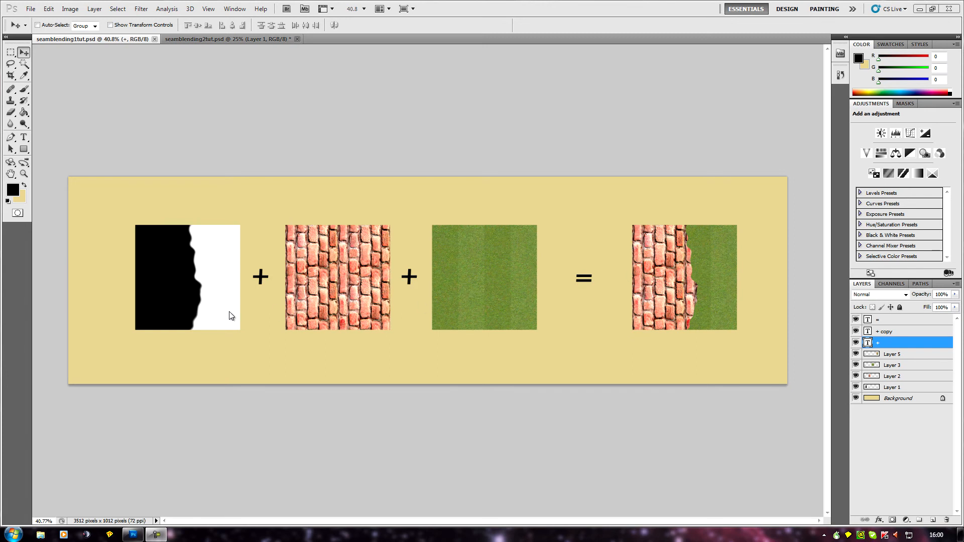
{"action": "mouse_move", "coordinate": [330, 312]}
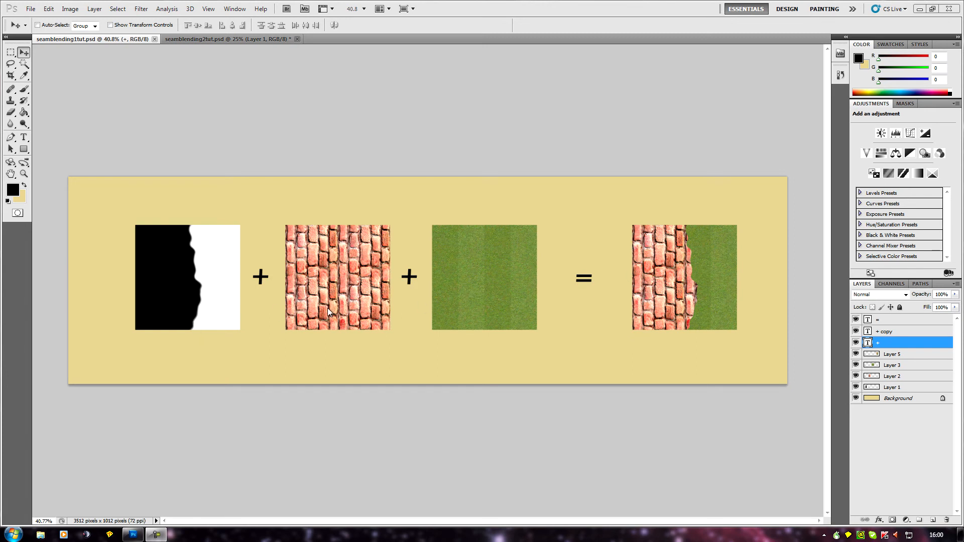
{"action": "mouse_move", "coordinate": [313, 60]}
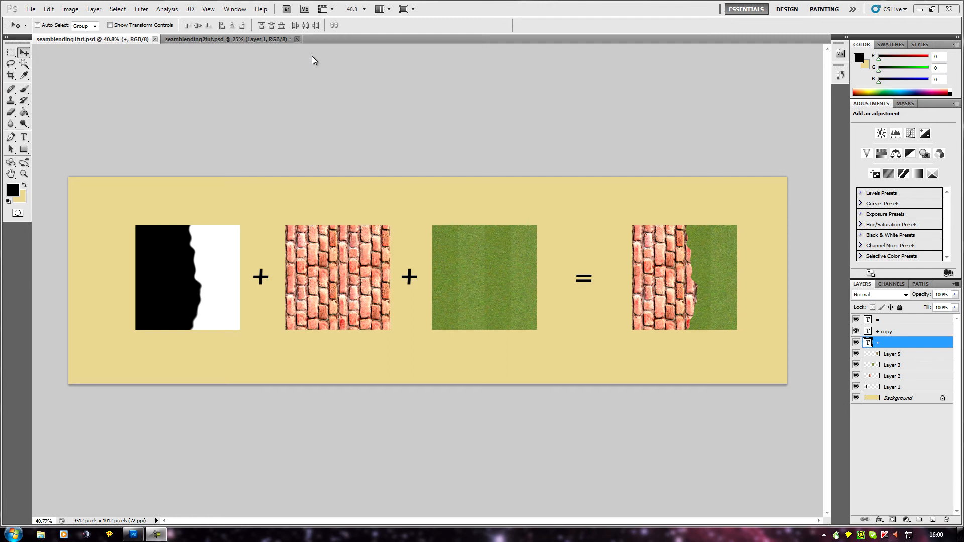
Switch to the seamblending2tut.psd document showing the curved alpha strip over brick and grass.
{"action": "left_click", "coordinate": [203, 39]}
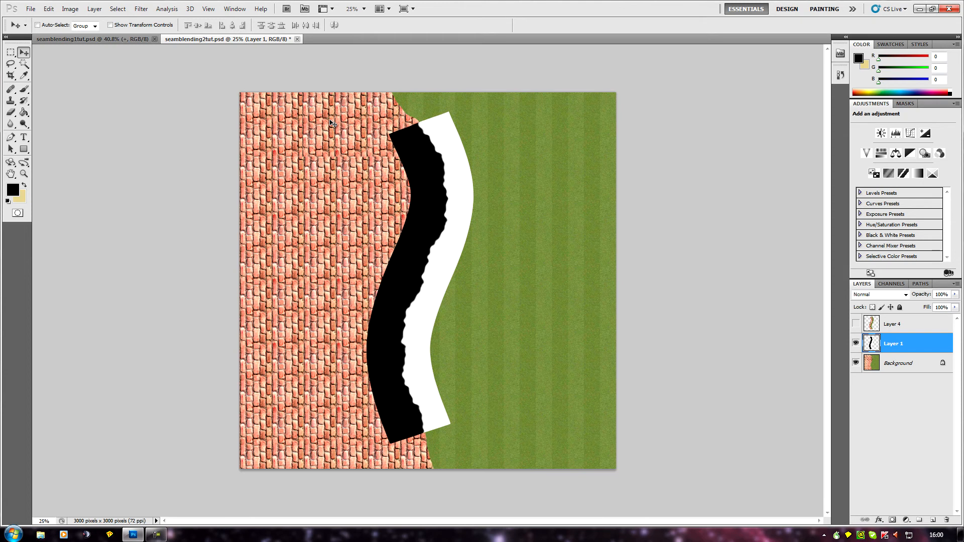
{"action": "mouse_move", "coordinate": [397, 101]}
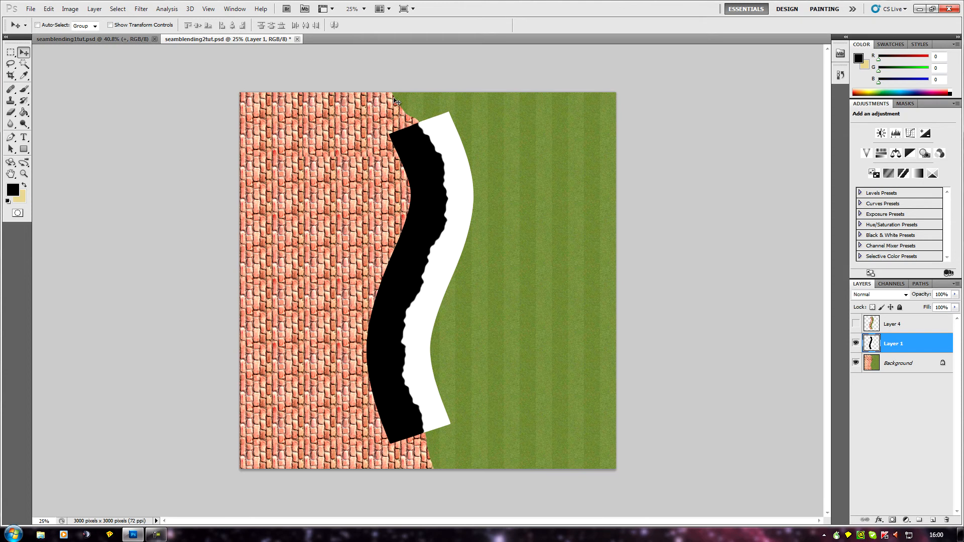
{"action": "mouse_move", "coordinate": [429, 140]}
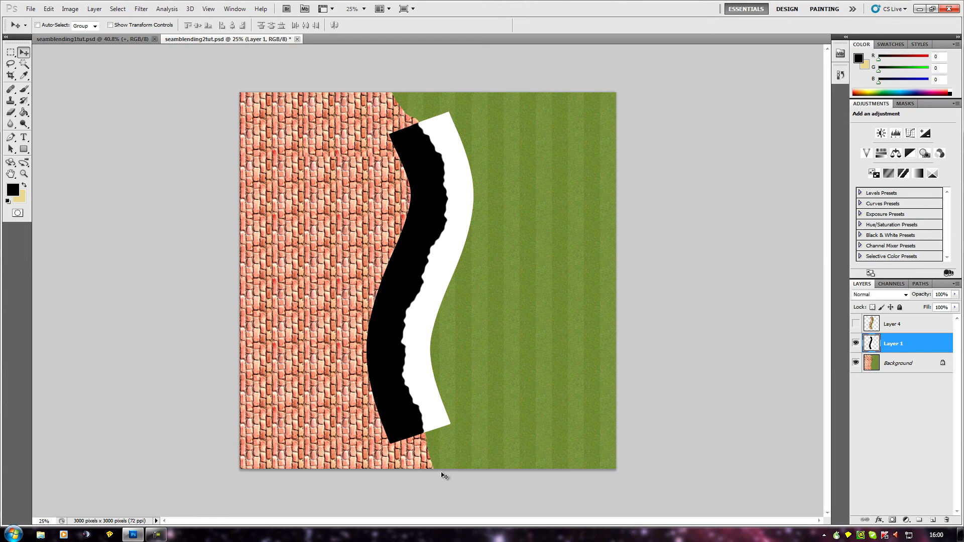
{"action": "mouse_move", "coordinate": [435, 118]}
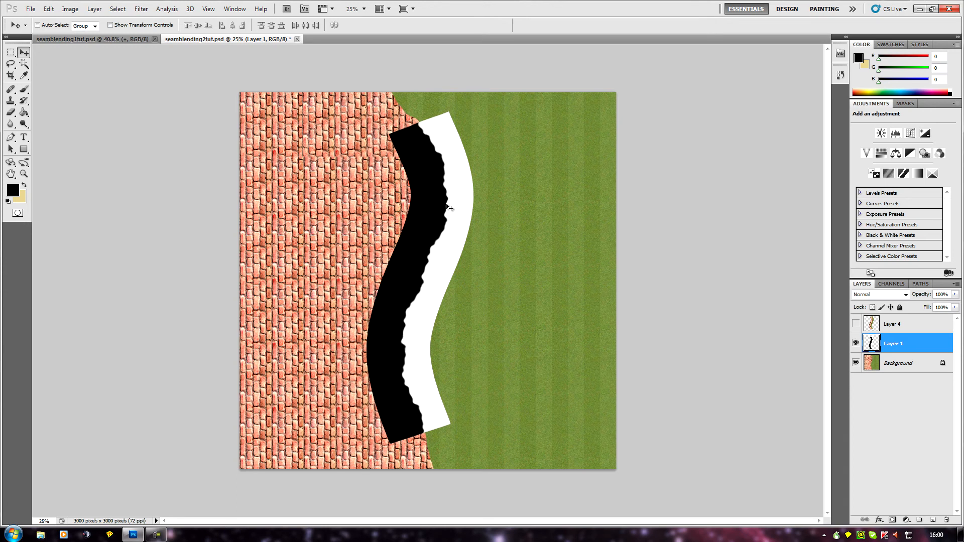
{"action": "mouse_move", "coordinate": [427, 436]}
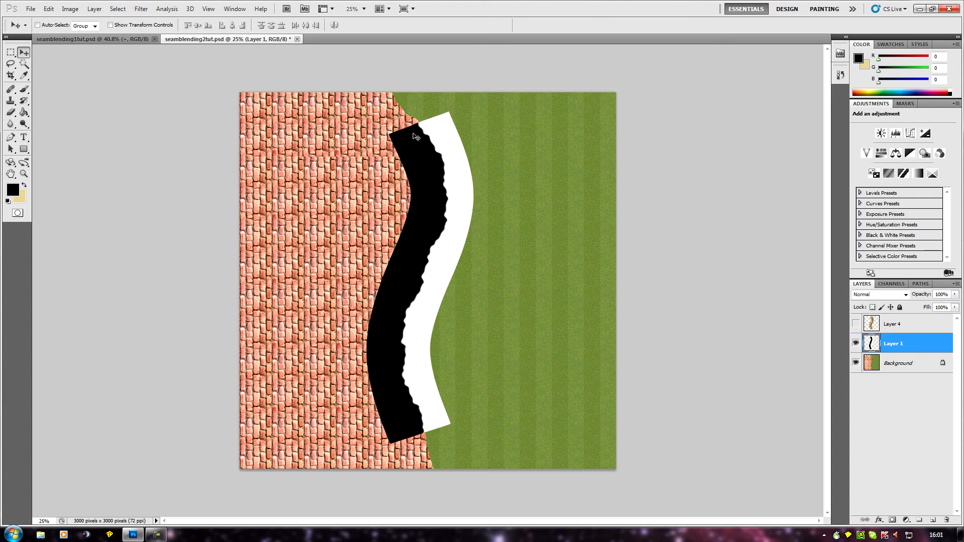
{"action": "mouse_move", "coordinate": [443, 224]}
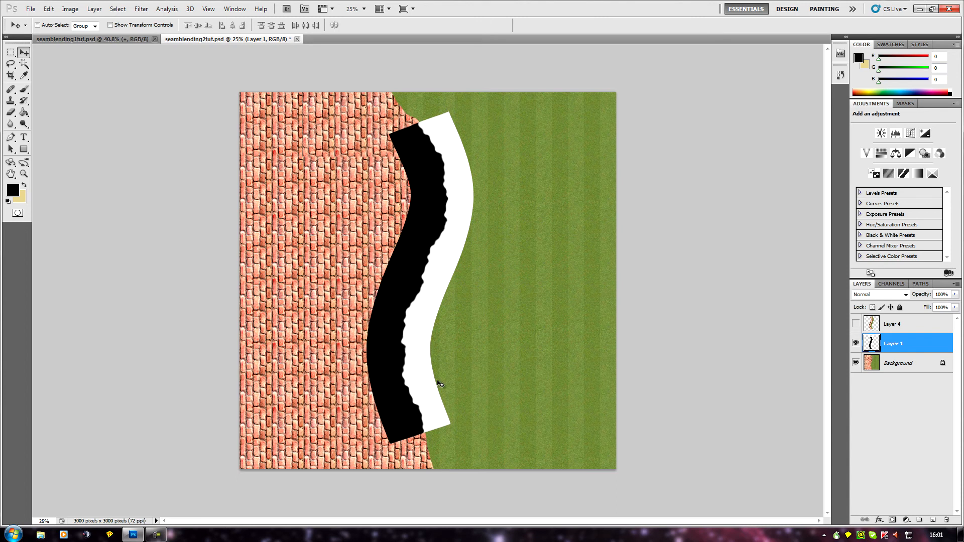
{"action": "mouse_move", "coordinate": [413, 301]}
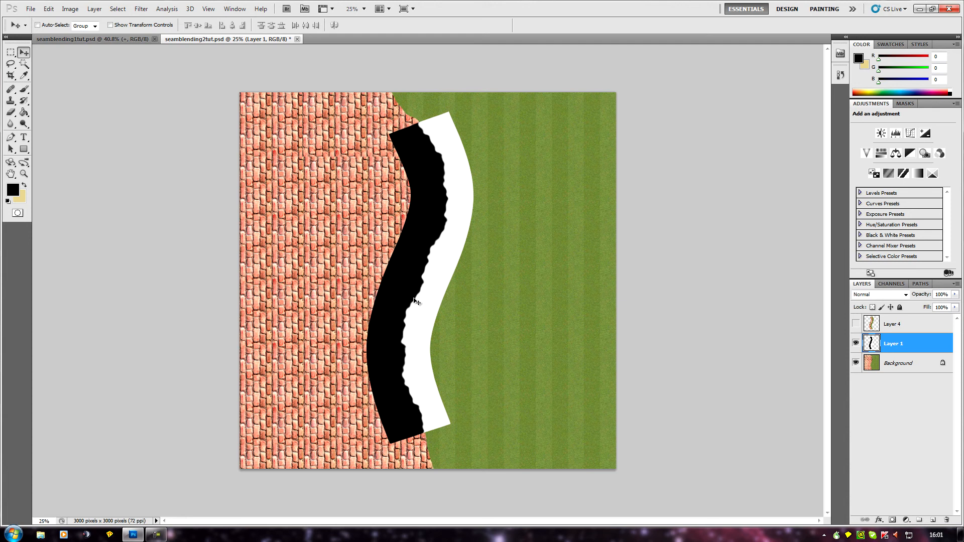
{"action": "mouse_move", "coordinate": [423, 131]}
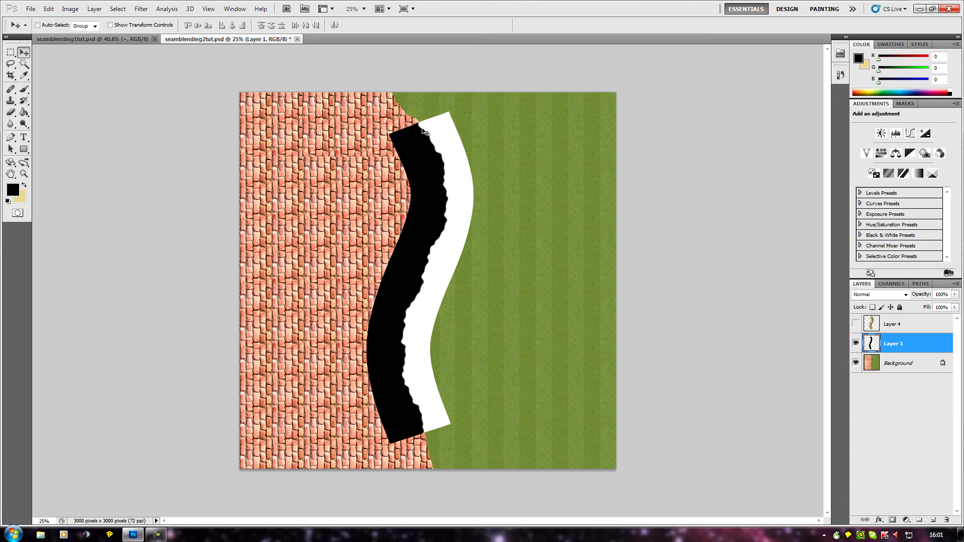
{"action": "mouse_move", "coordinate": [427, 428]}
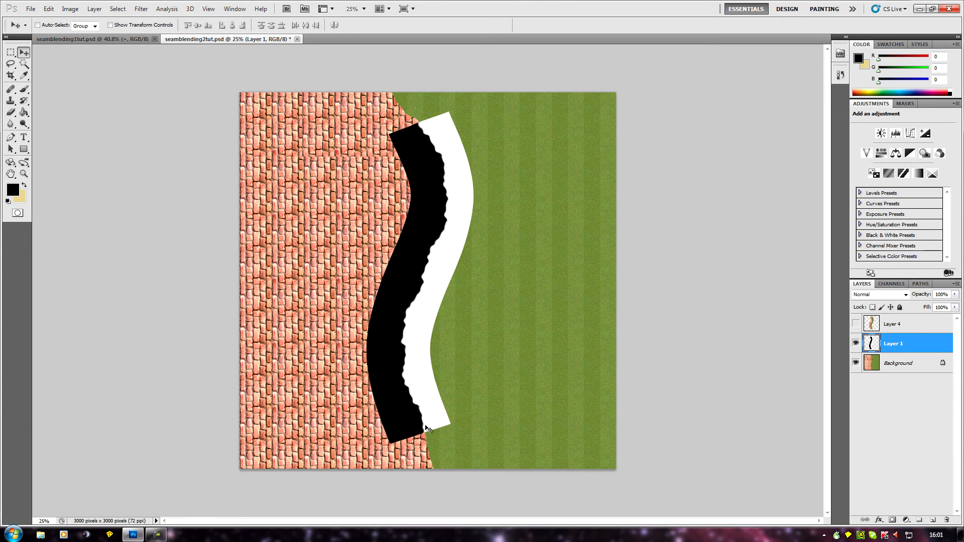
{"action": "mouse_move", "coordinate": [430, 444]}
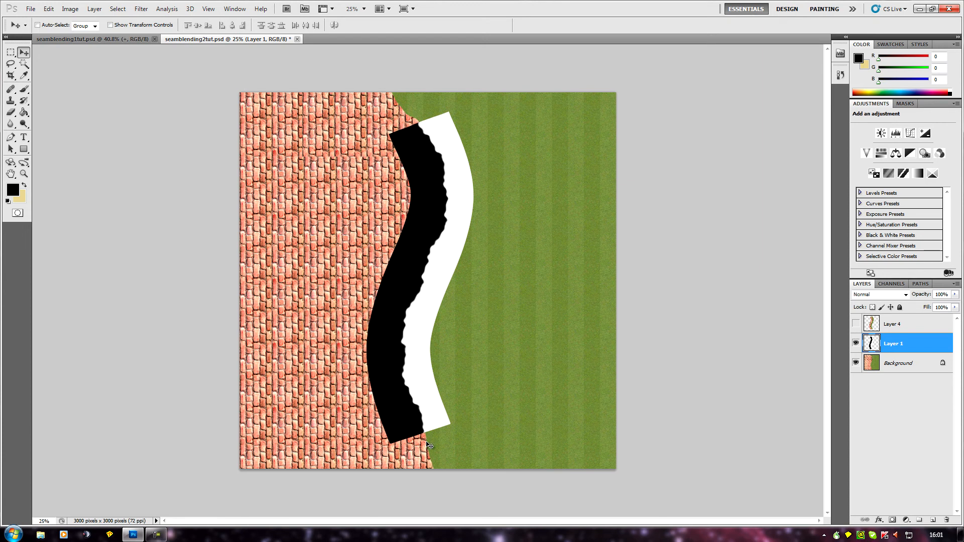
{"action": "mouse_move", "coordinate": [812, 321]}
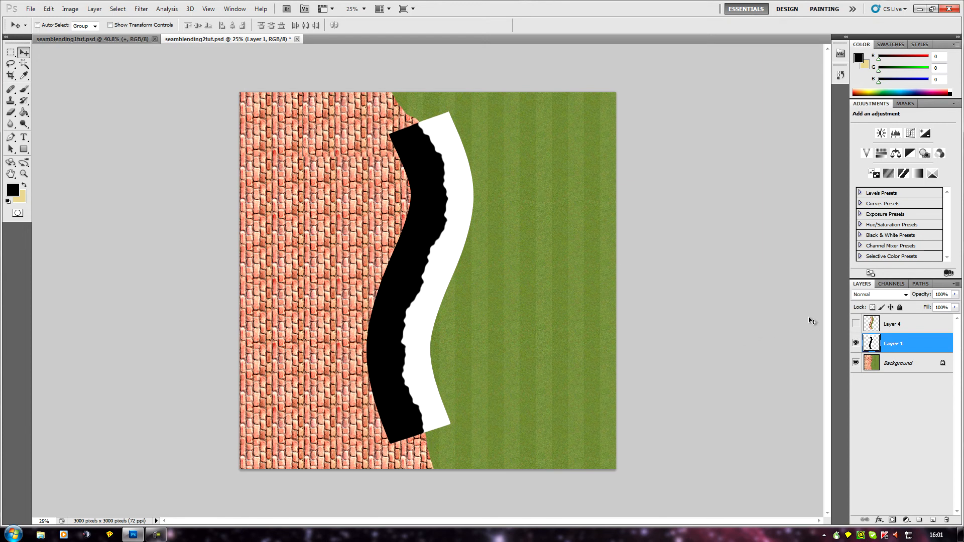
{"action": "mouse_move", "coordinate": [847, 328]}
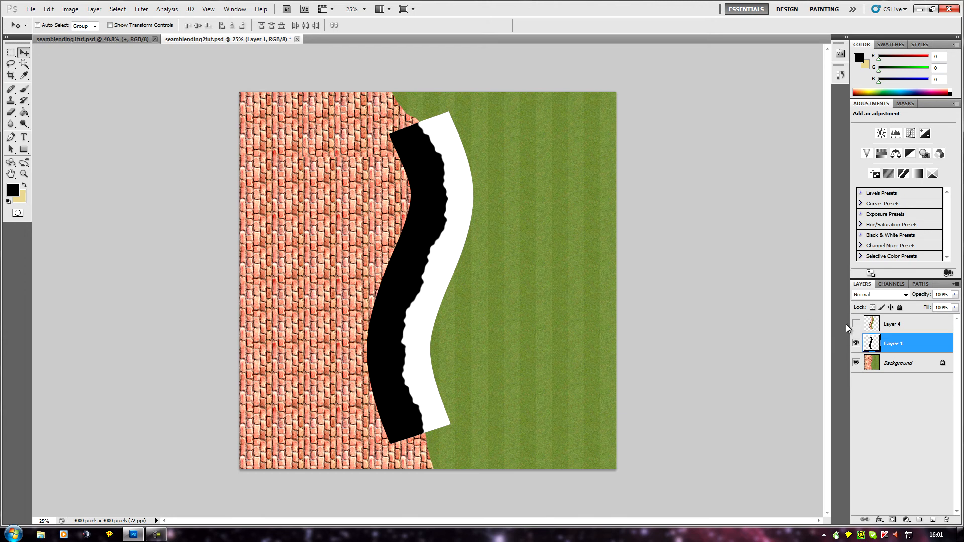
{"action": "left_click", "coordinate": [855, 324]}
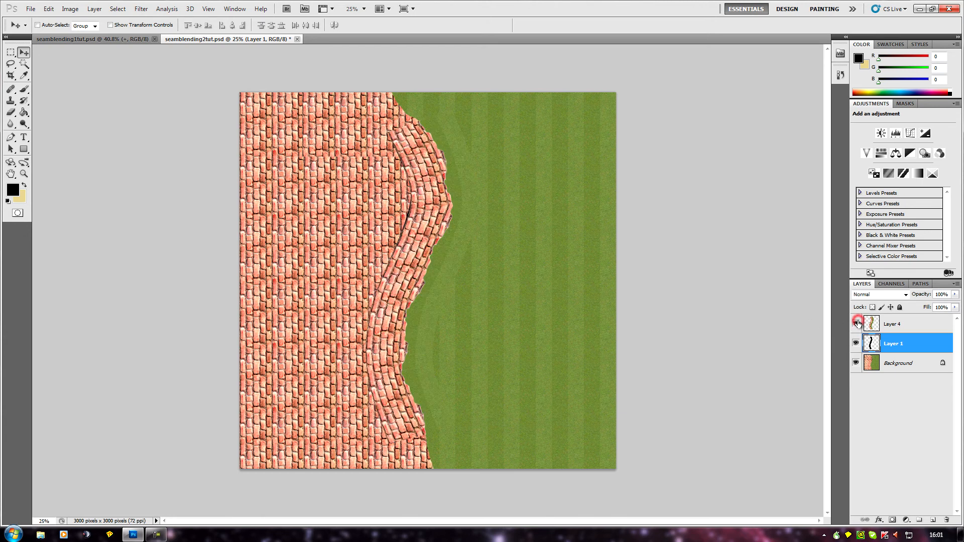
{"action": "left_click", "coordinate": [856, 324]}
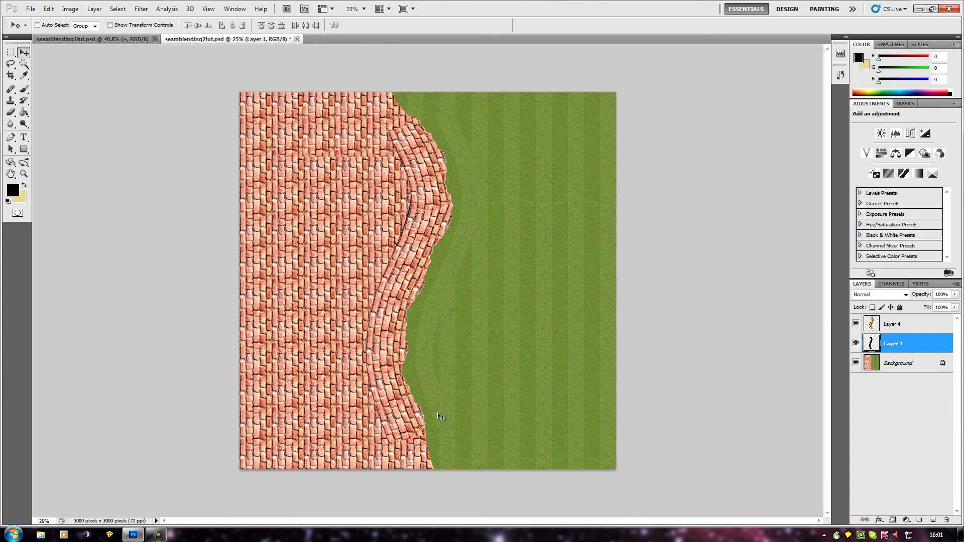
{"action": "mouse_move", "coordinate": [432, 249]}
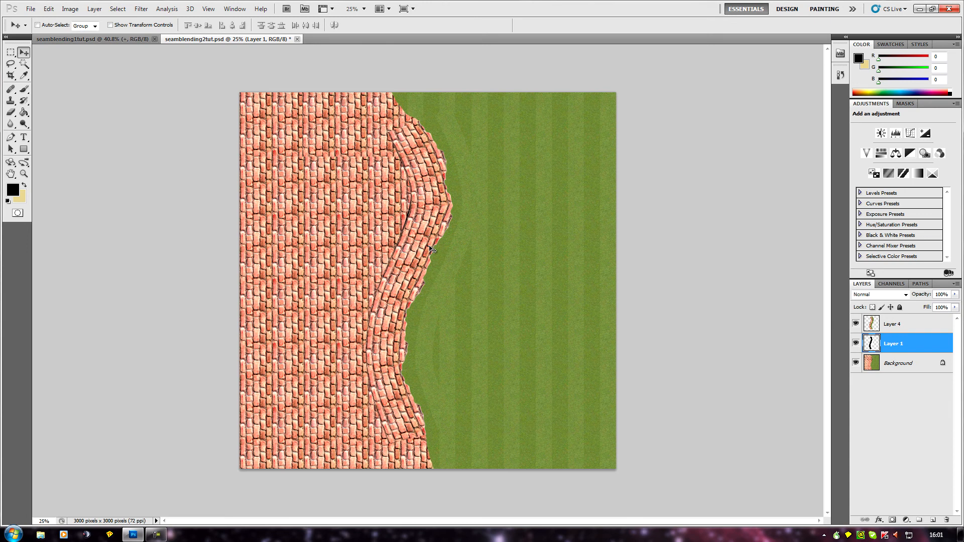
{"action": "mouse_move", "coordinate": [423, 165]}
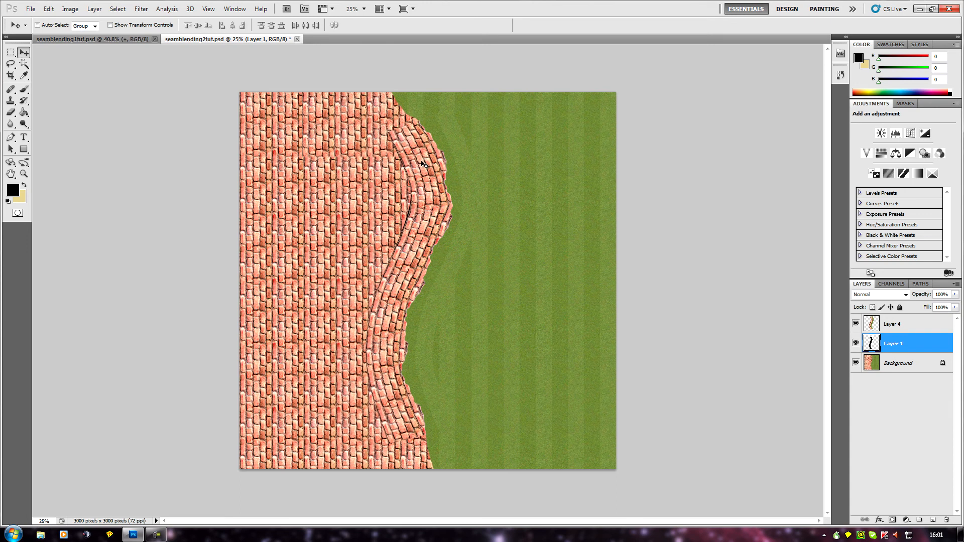
{"action": "mouse_move", "coordinate": [398, 419]}
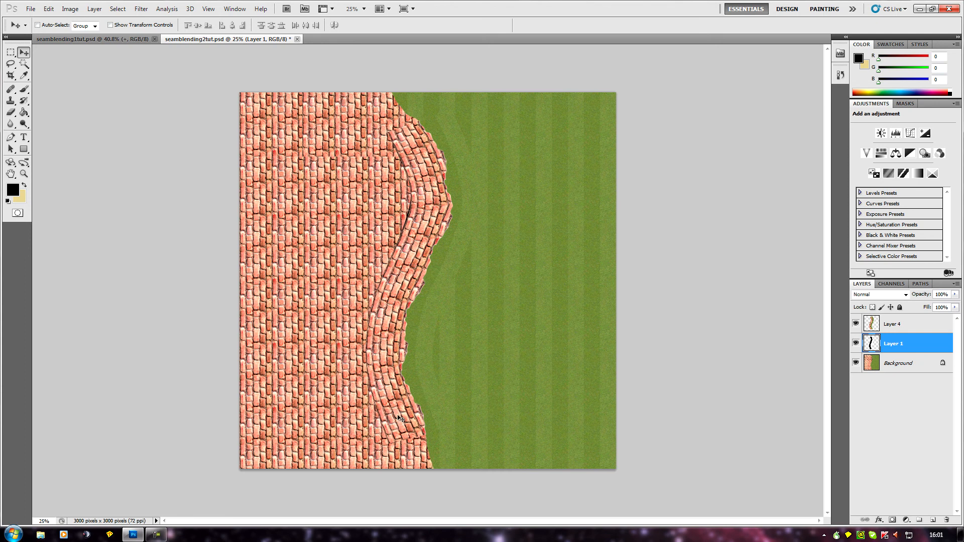
{"action": "mouse_move", "coordinate": [447, 178]}
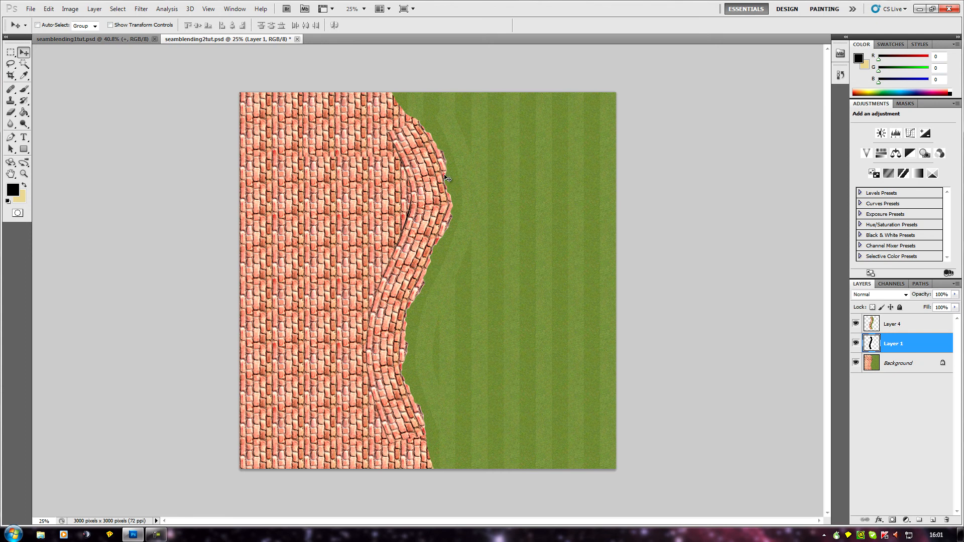
{"action": "mouse_move", "coordinate": [440, 142]}
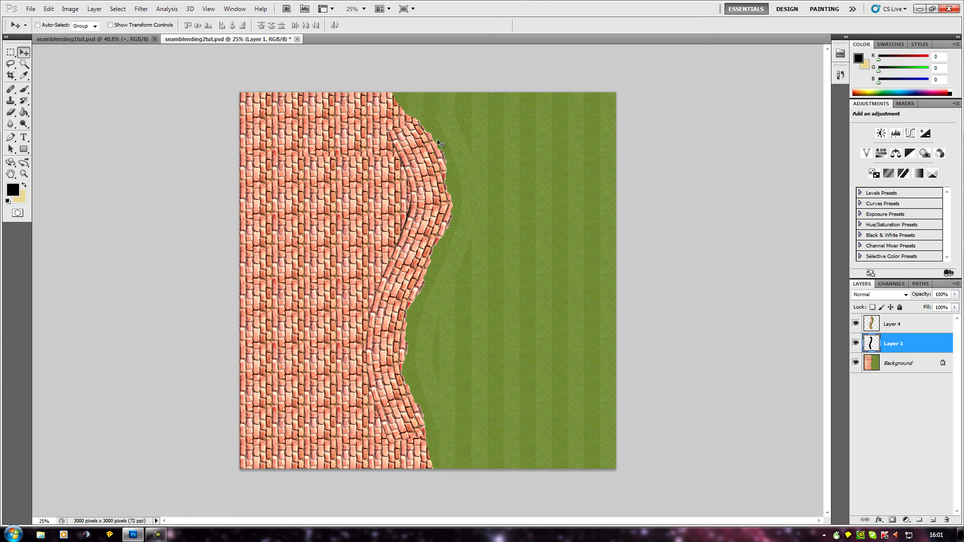
{"action": "mouse_move", "coordinate": [420, 294]}
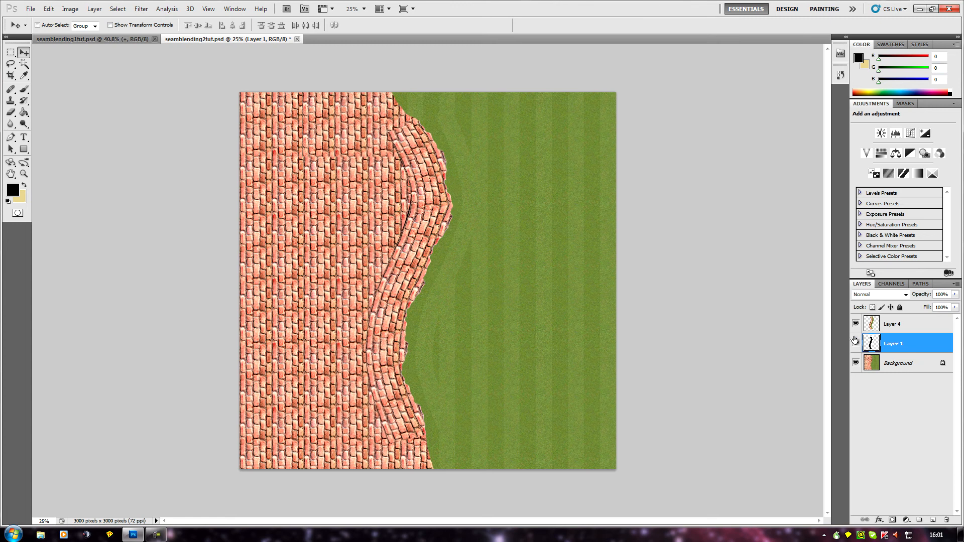
Hide Layer 1 and Layer 4, leaving only the Background's hard wavy edge.
{"action": "left_click", "coordinate": [855, 343]}
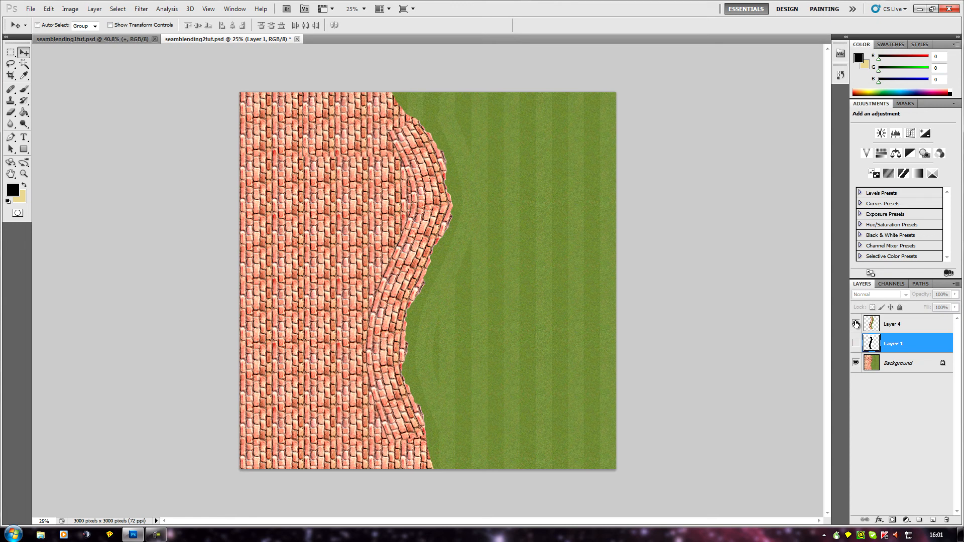
{"action": "left_click", "coordinate": [855, 324]}
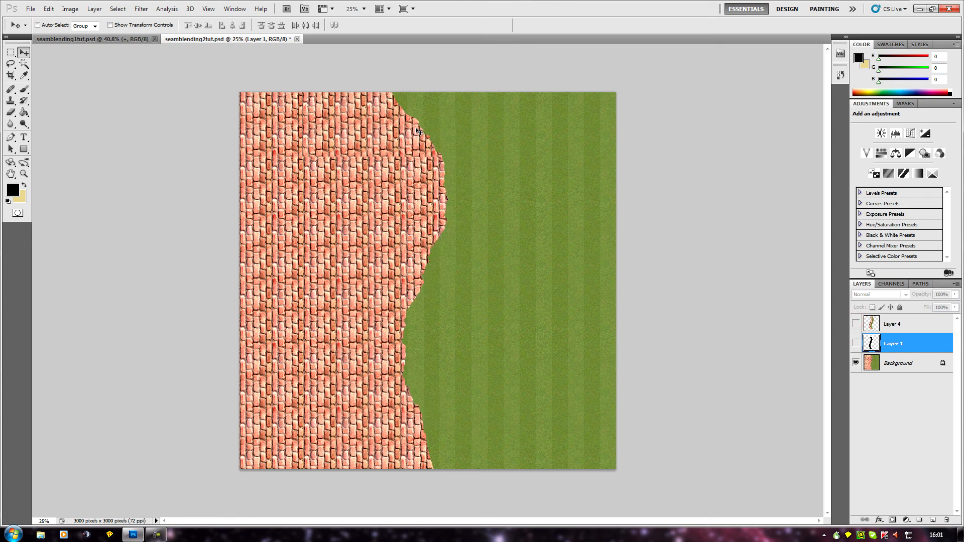
{"action": "mouse_move", "coordinate": [422, 229]}
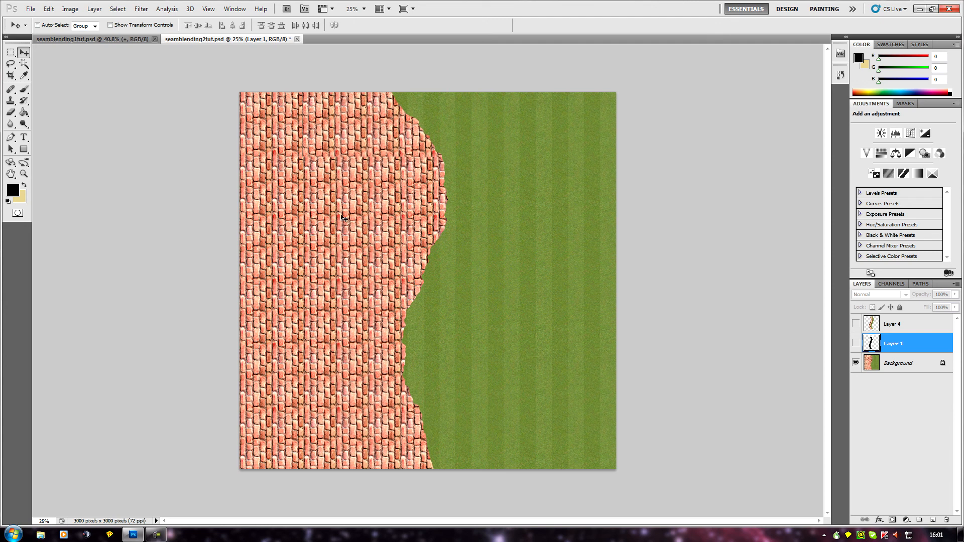
{"action": "mouse_move", "coordinate": [444, 196]}
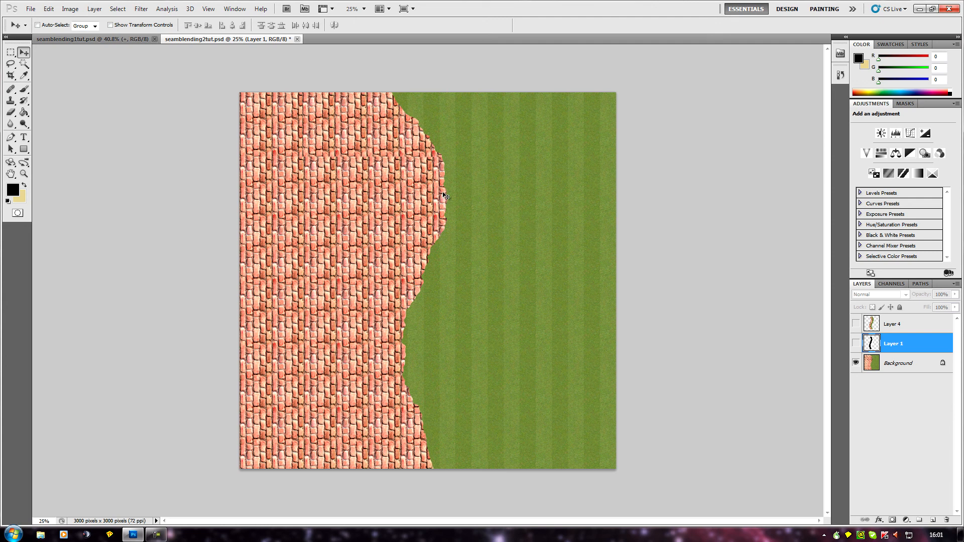
{"action": "mouse_move", "coordinate": [342, 206]}
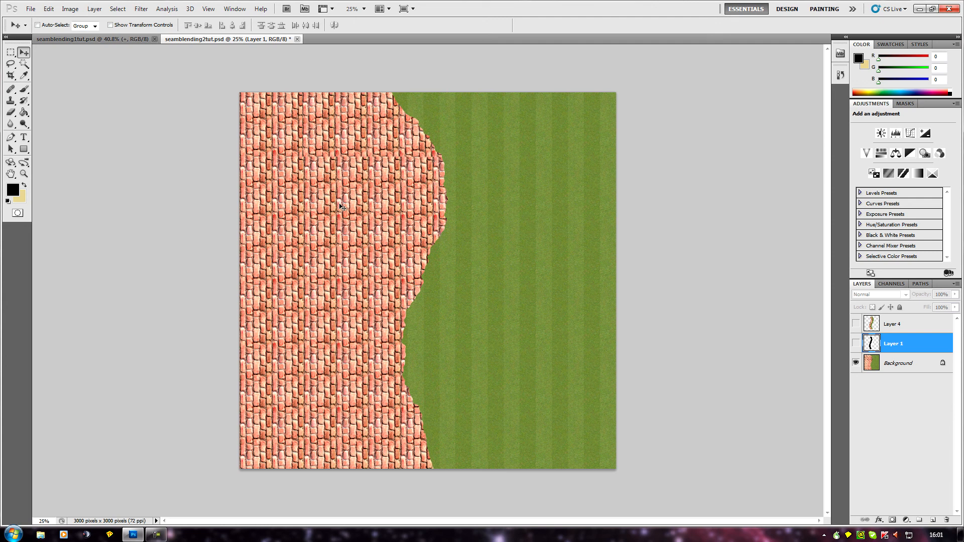
{"action": "mouse_move", "coordinate": [281, 231]}
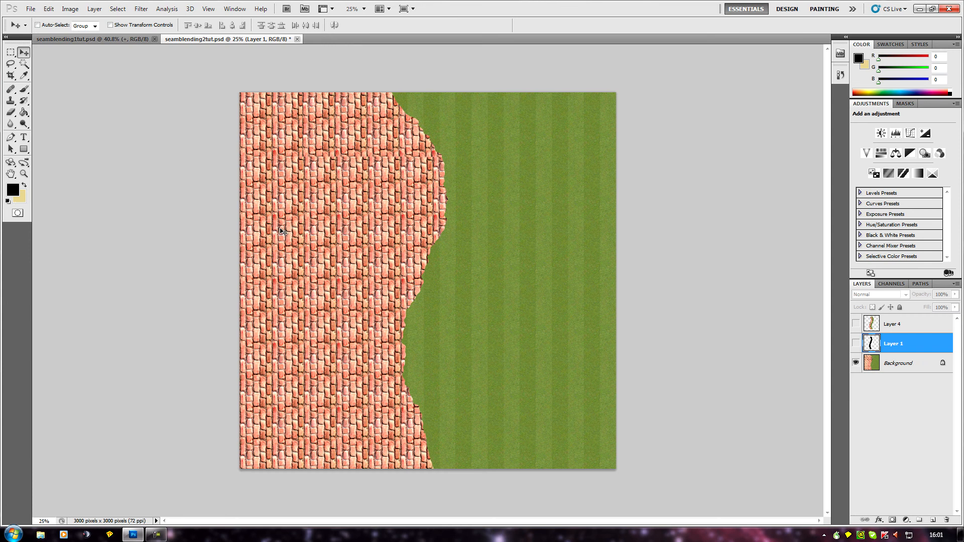
{"action": "mouse_move", "coordinate": [438, 175]}
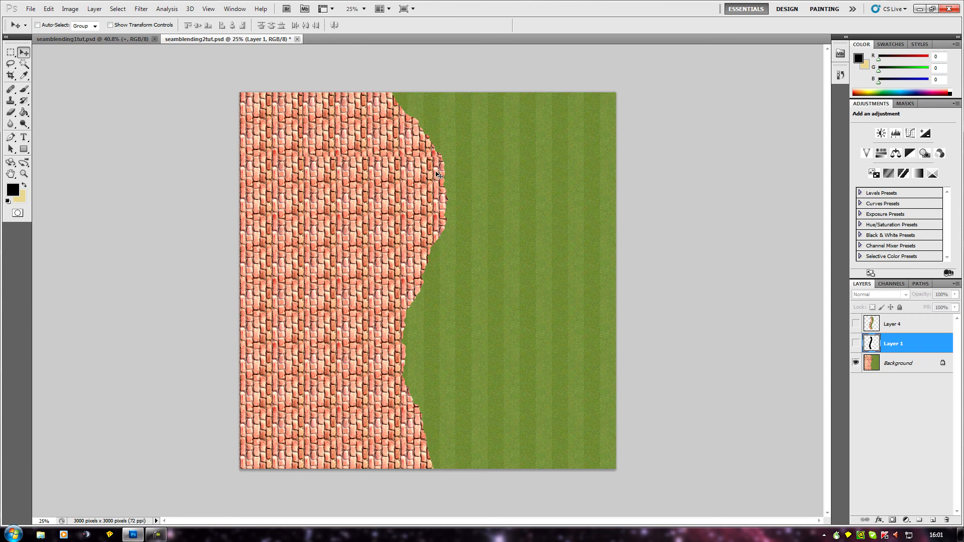
{"action": "mouse_move", "coordinate": [417, 454]}
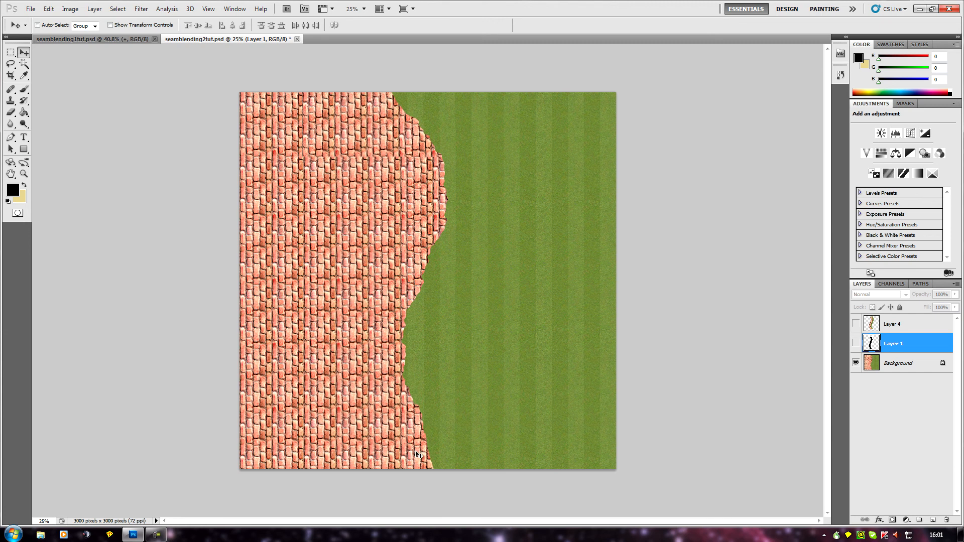
{"action": "mouse_move", "coordinate": [600, 217]}
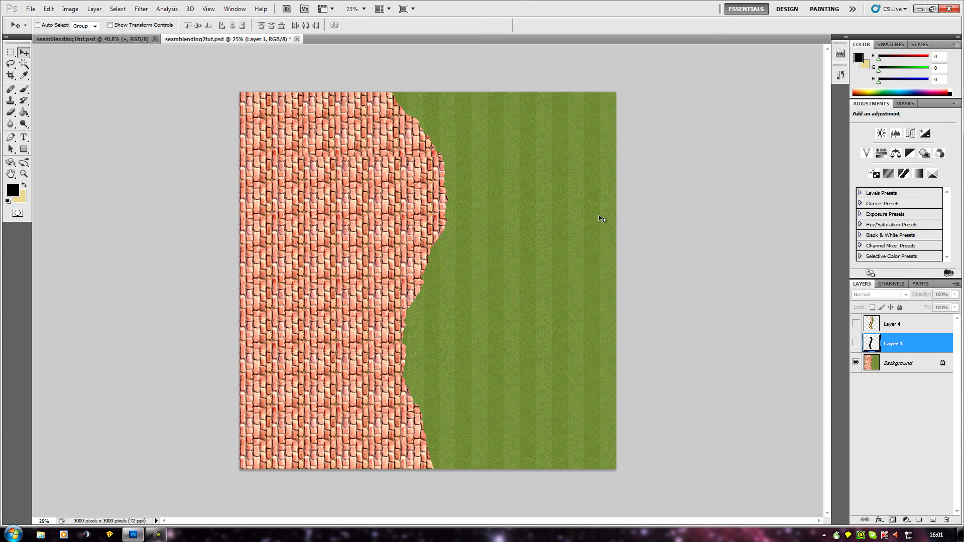
{"action": "mouse_move", "coordinate": [532, 182]}
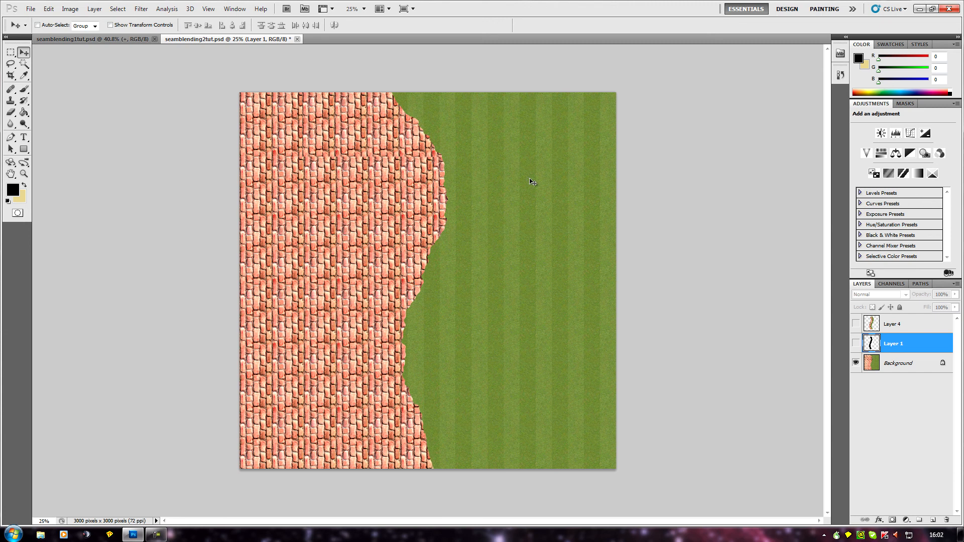
{"action": "mouse_move", "coordinate": [419, 334]}
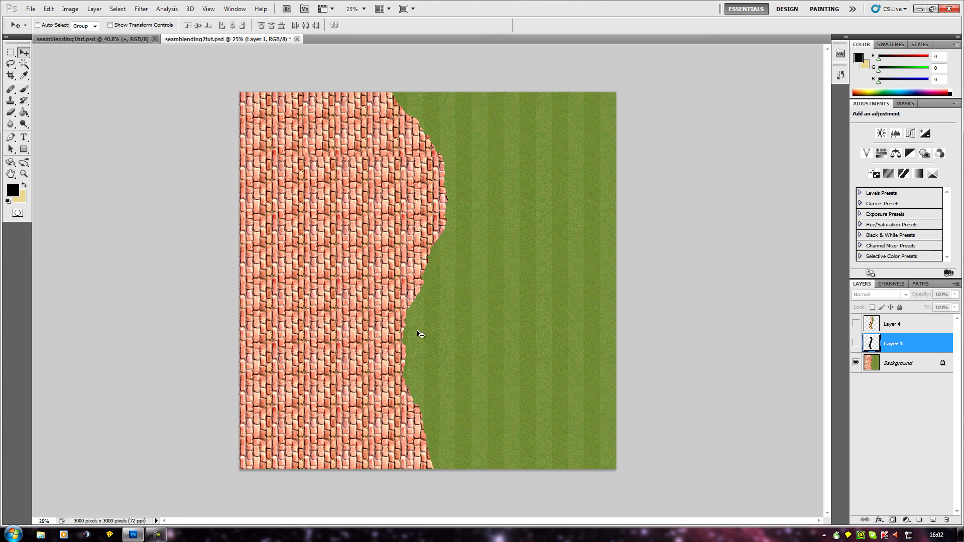
{"action": "mouse_move", "coordinate": [449, 353]}
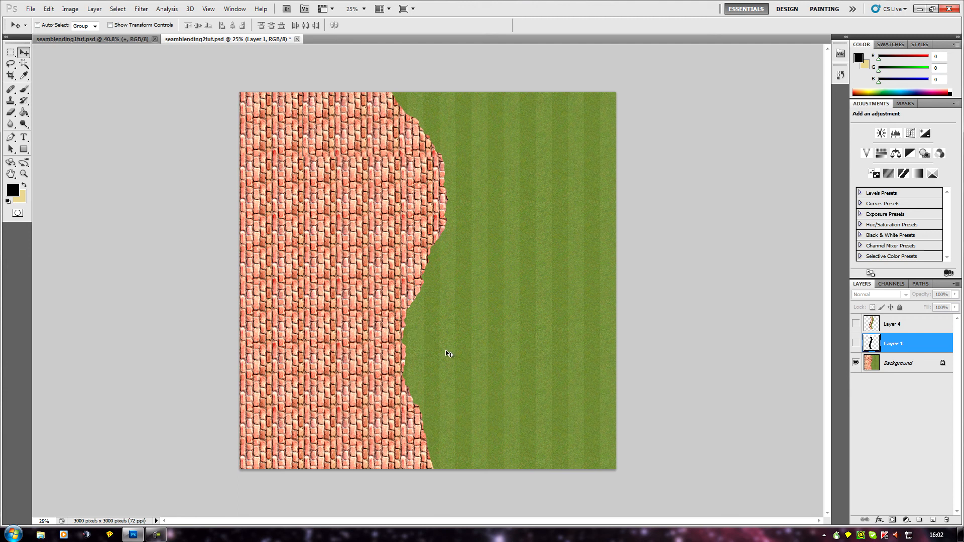
{"action": "mouse_move", "coordinate": [443, 86]}
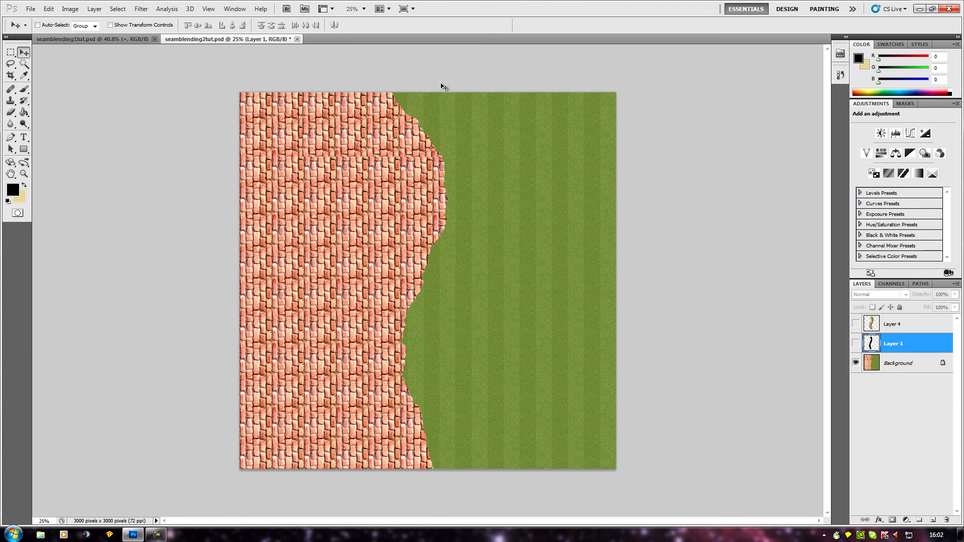
{"action": "mouse_move", "coordinate": [455, 222]}
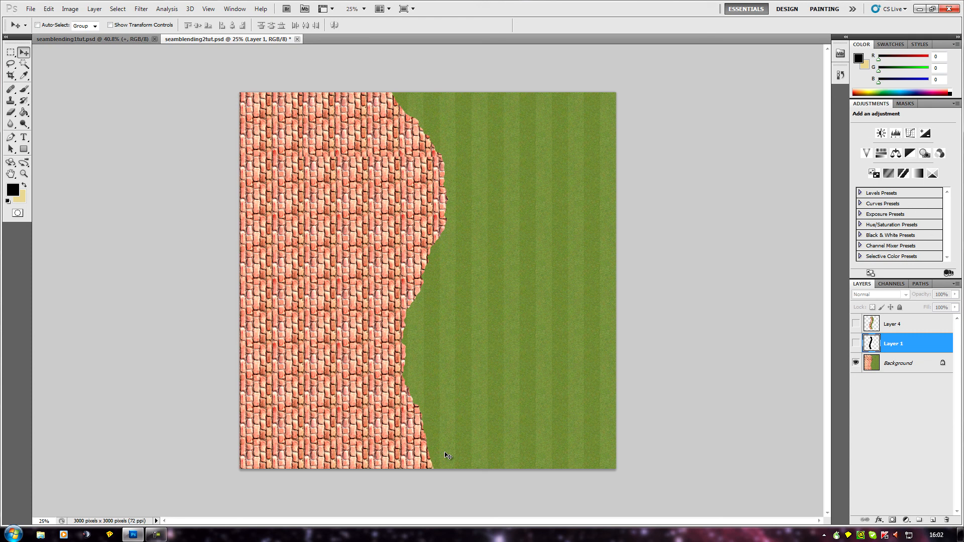
{"action": "mouse_move", "coordinate": [523, 151]}
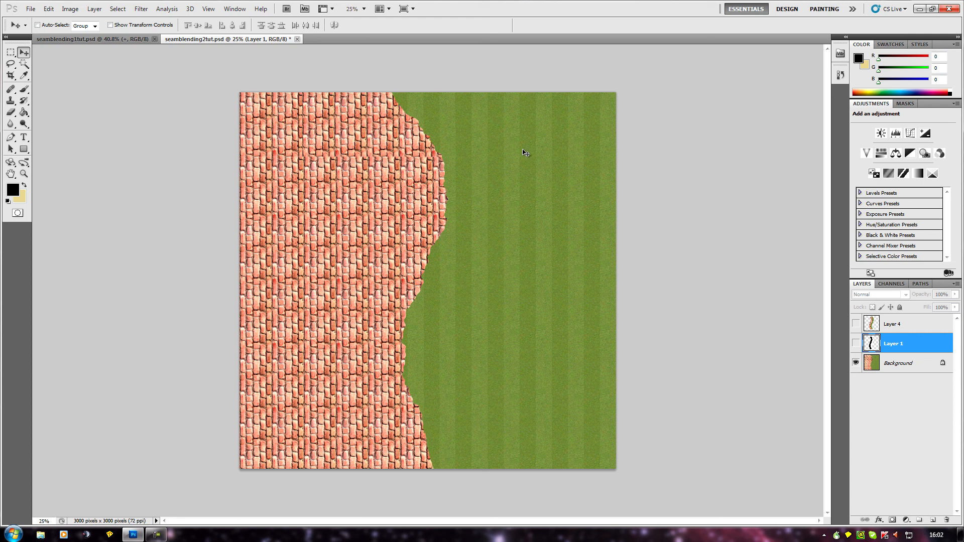